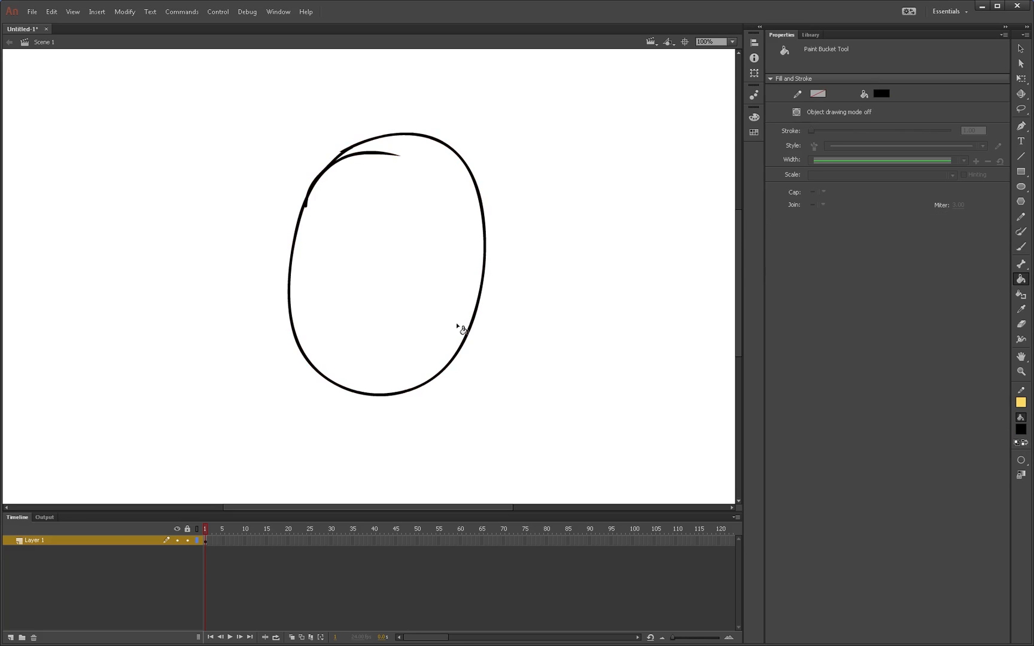
Brush two eye ovals, a nose and a smile inside the head, then pick #FFCC99 fill.
click(455, 370)
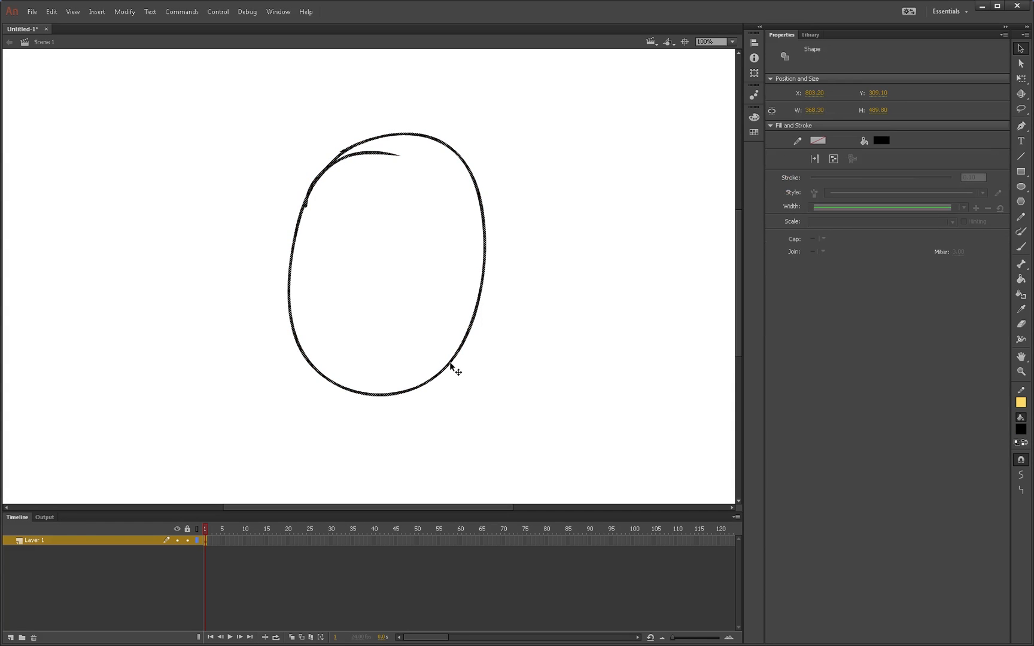
click(556, 412)
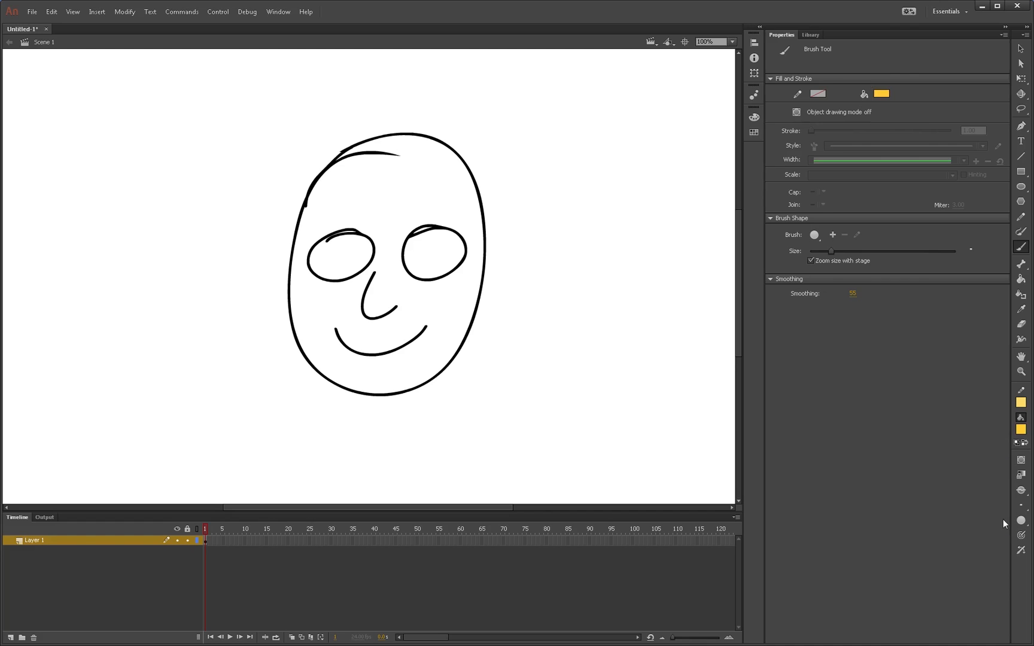
click(881, 93)
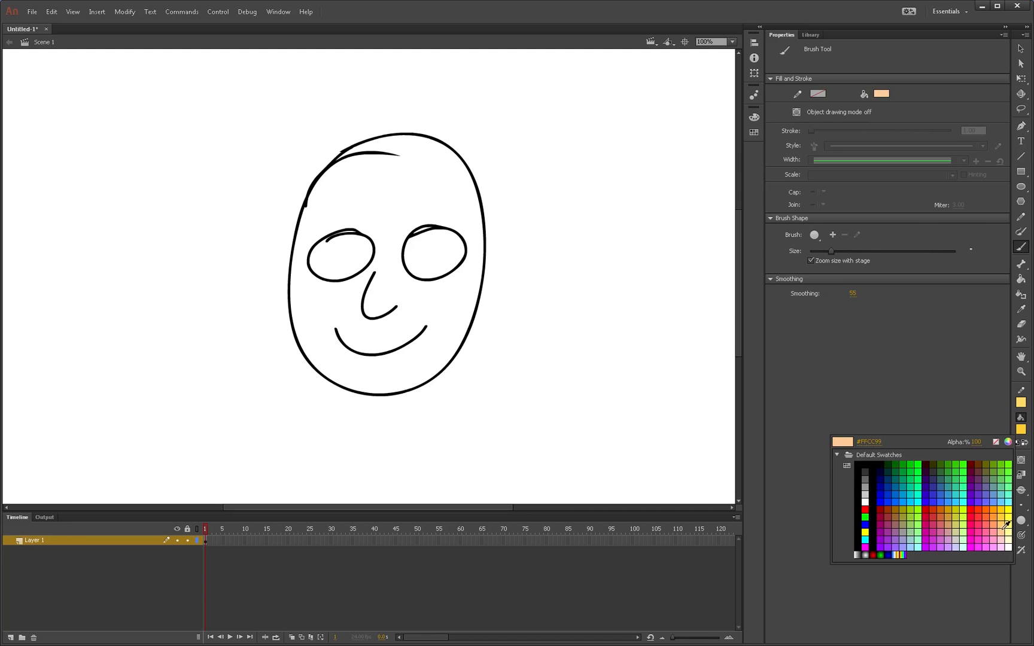
click(457, 366)
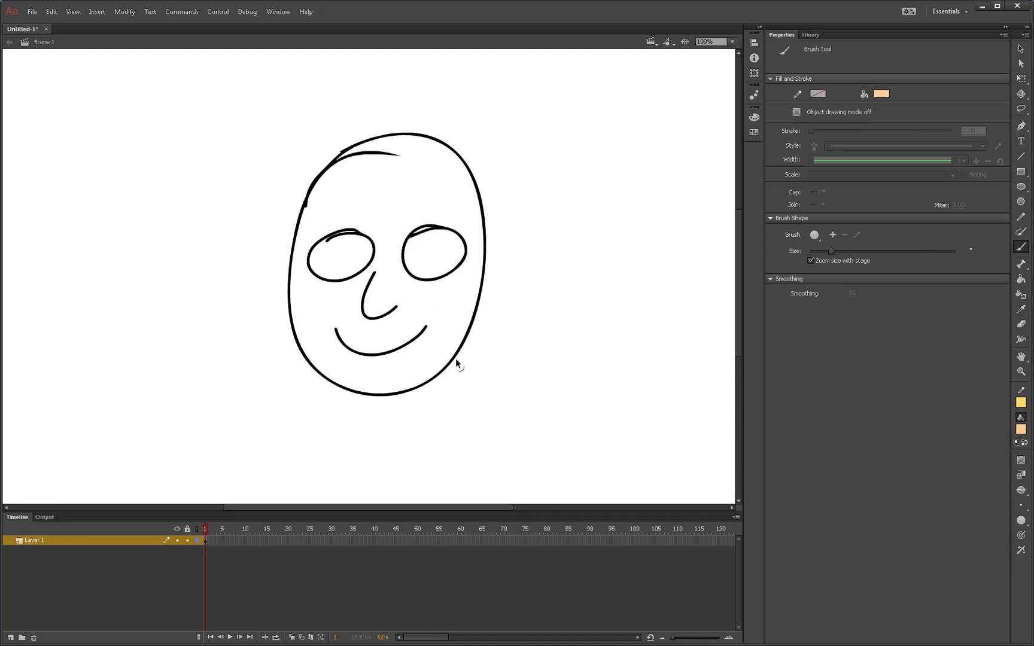
Fill the face peach, add Layer 3, and brush a thin yellow X over the right eye.
click(396, 297)
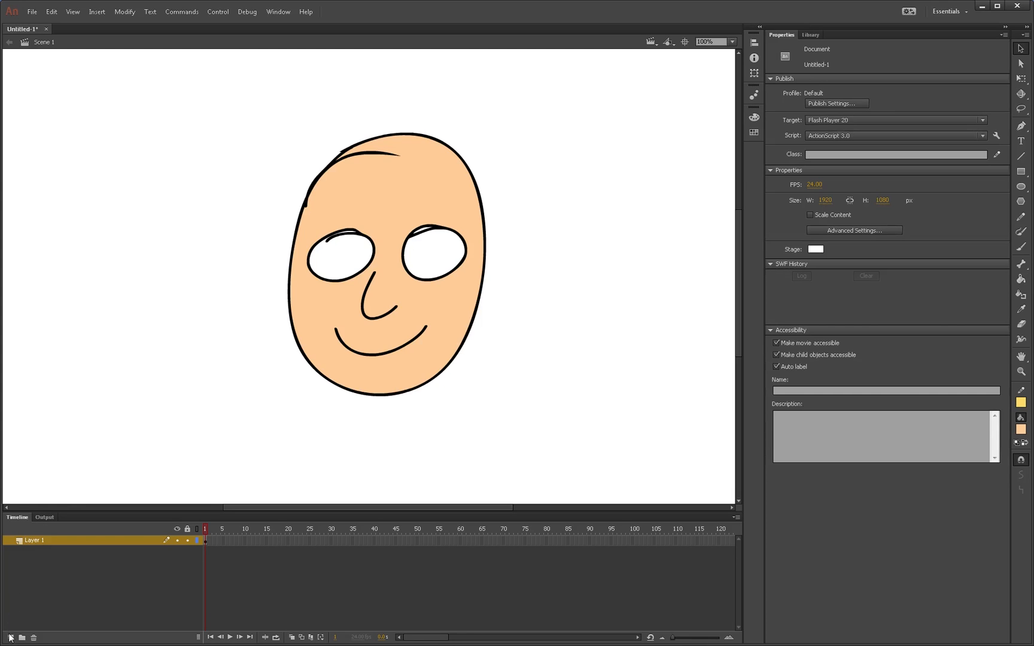
click(12, 637)
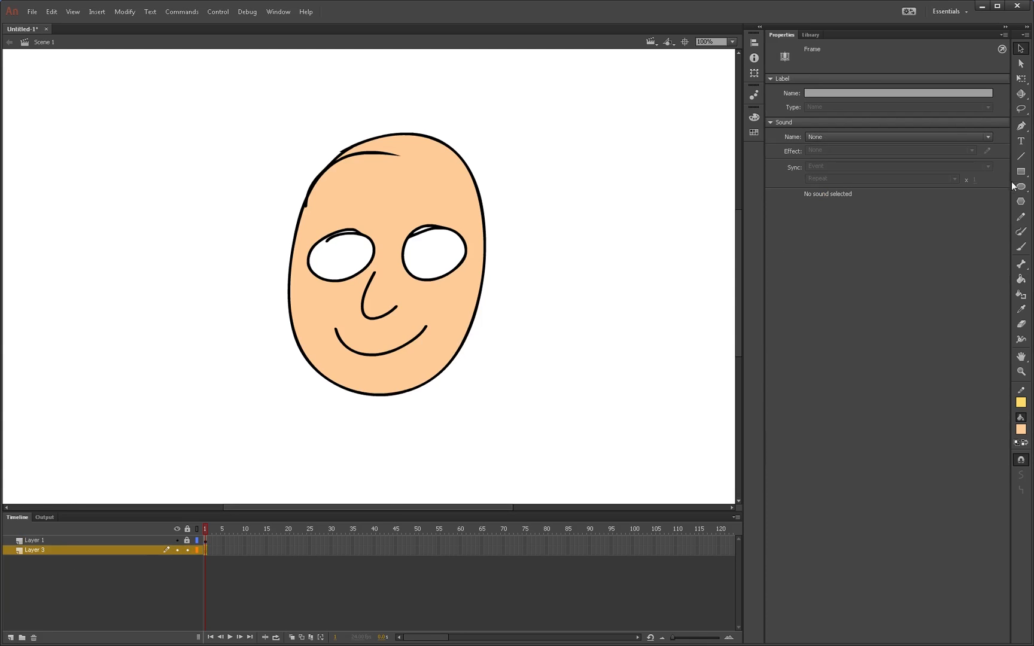
click(1020, 187)
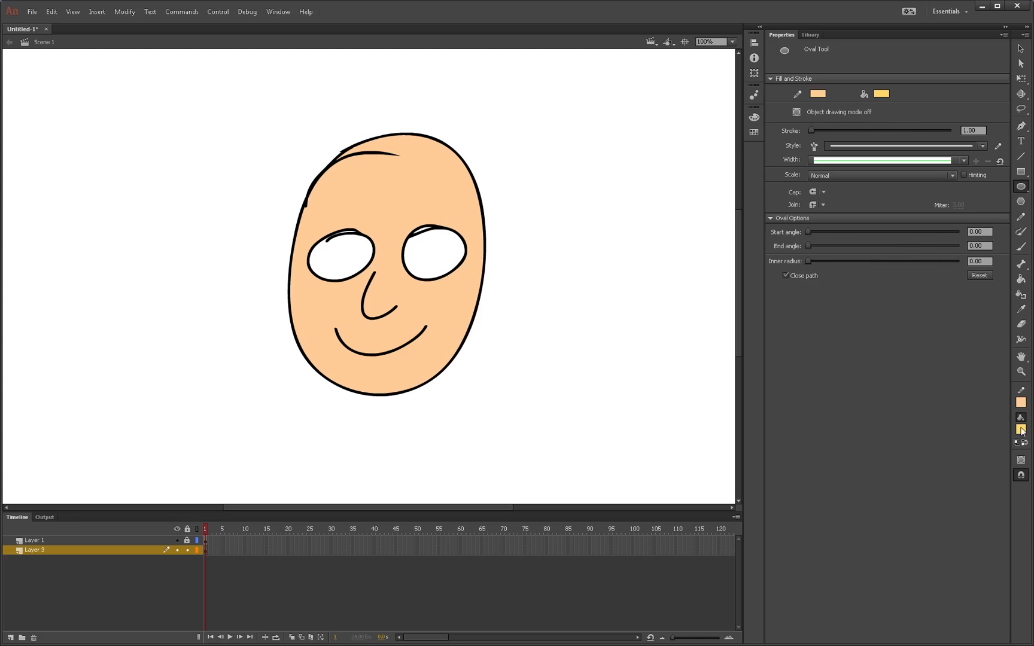
mouse_move(424, 364)
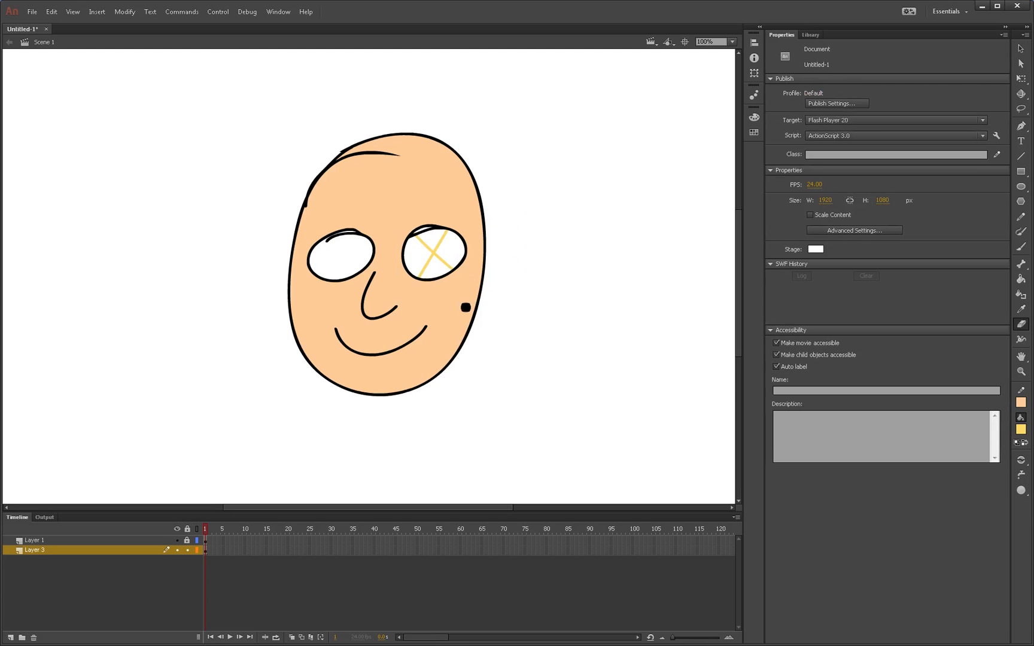
click(437, 251)
text(x)
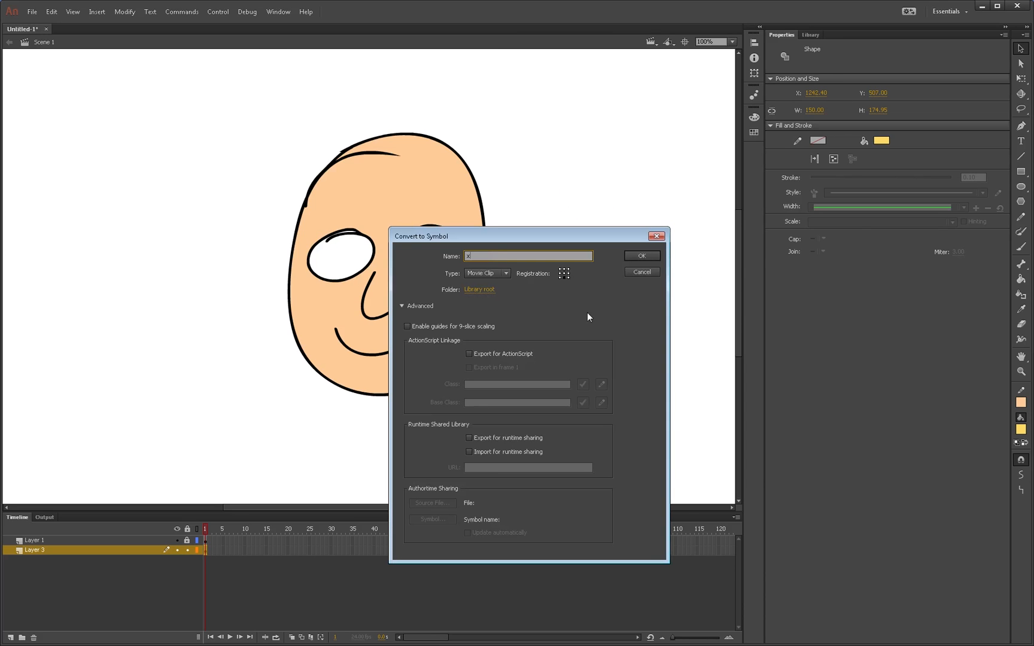
Confirm converting the yellow X into a Movie Clip symbol named X.
click(639, 256)
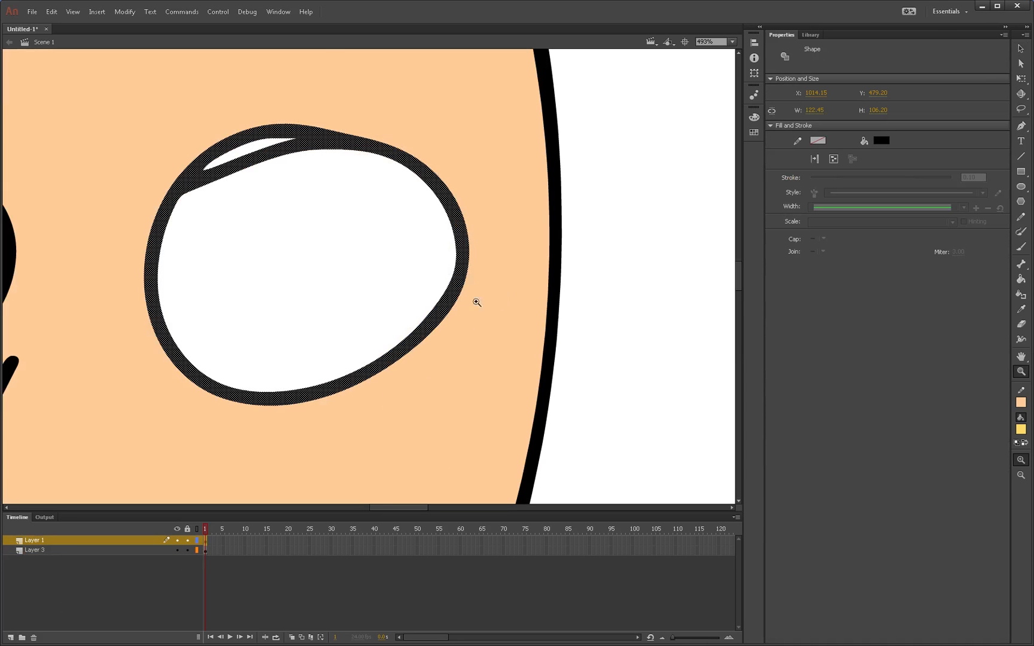
Paste the right eye shape onto new Layer 4 and fill it bright green.
click(206, 188)
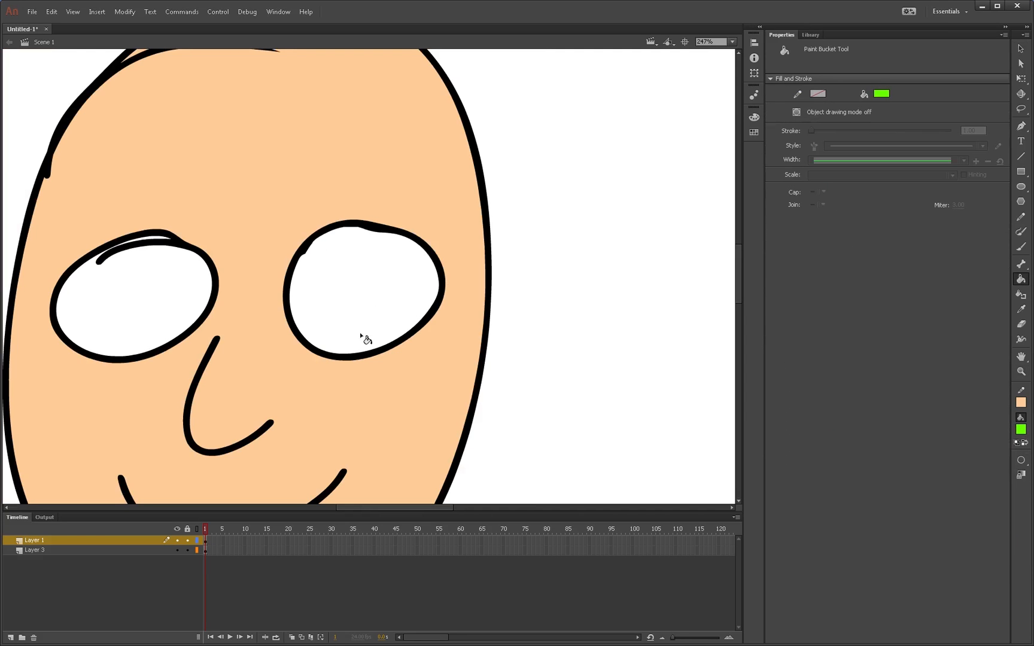
click(364, 330)
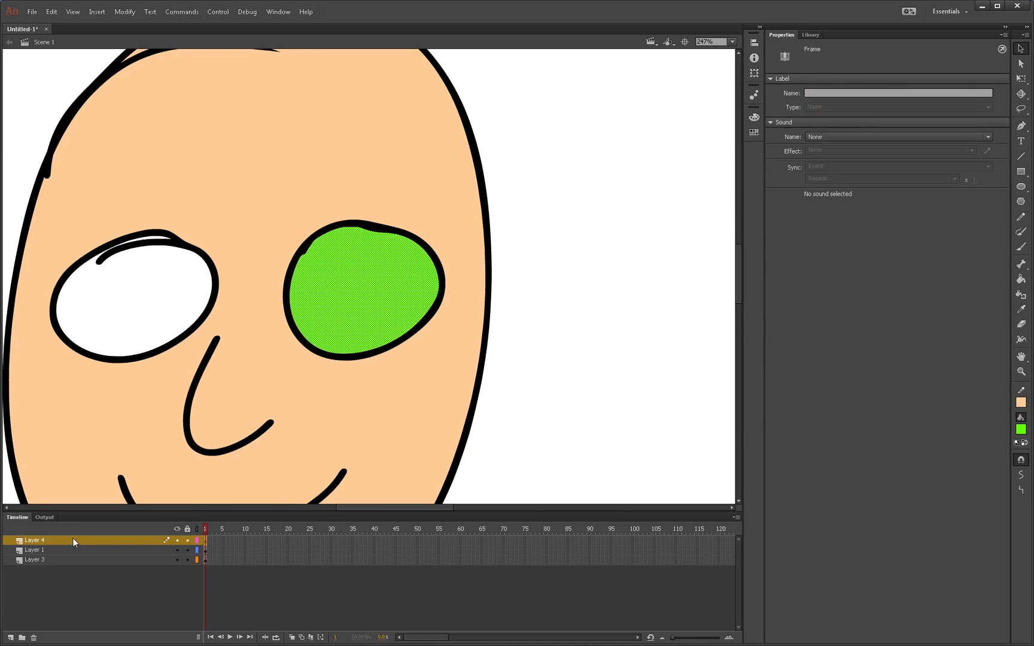
Rename Layer 4 to 'mask', make it a mask over Layer 5, and unlock Layer 5.
double_click(33, 540)
text(mask)
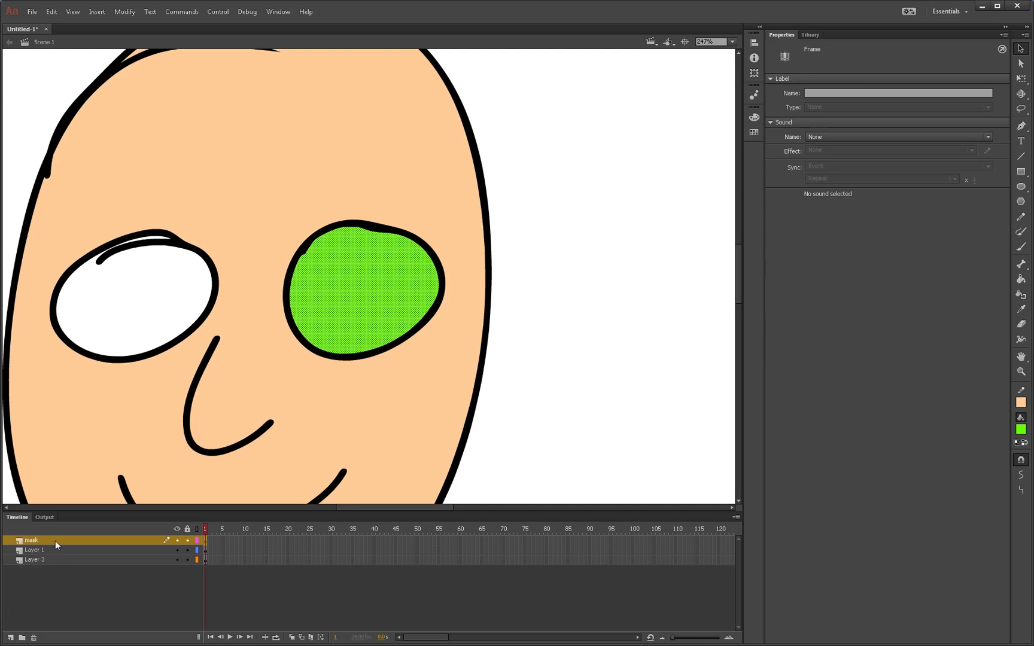
right_click(31, 540)
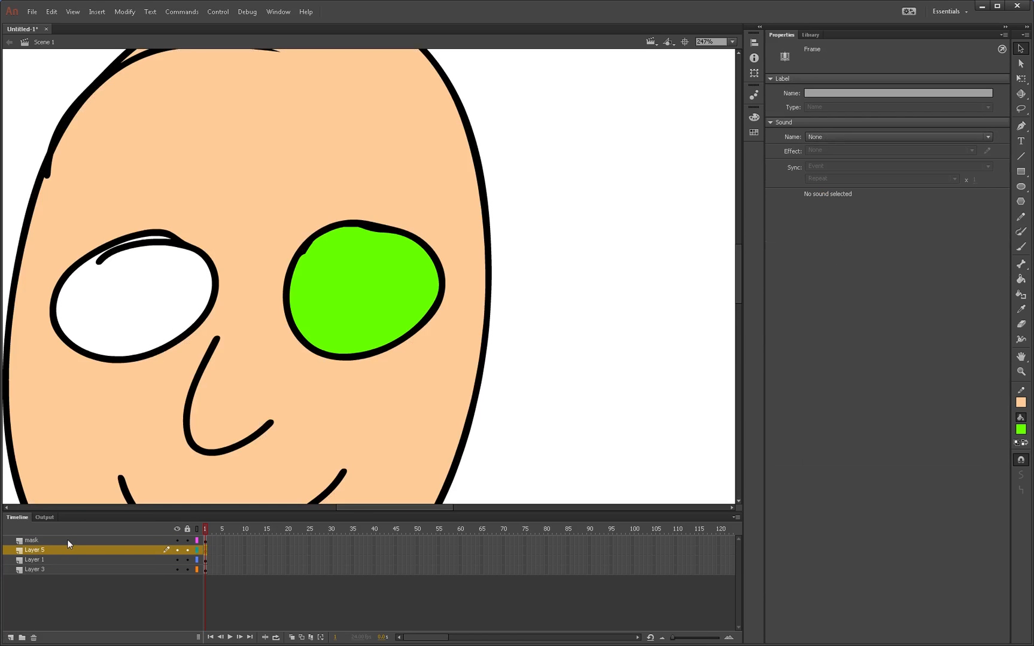
click(31, 541)
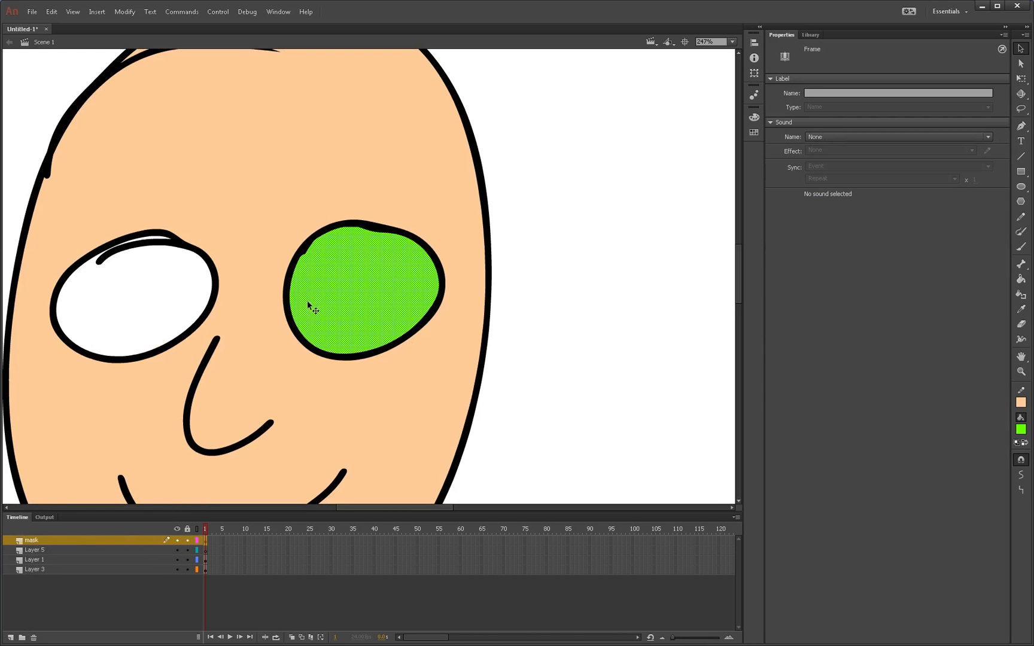
right_click(30, 540)
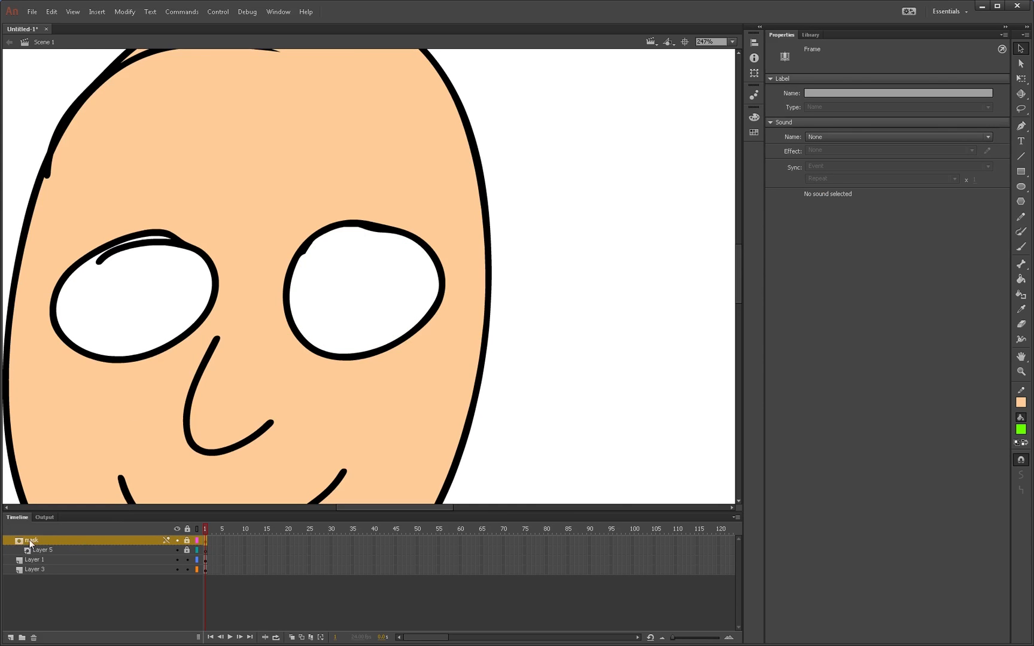
mouse_move(41, 550)
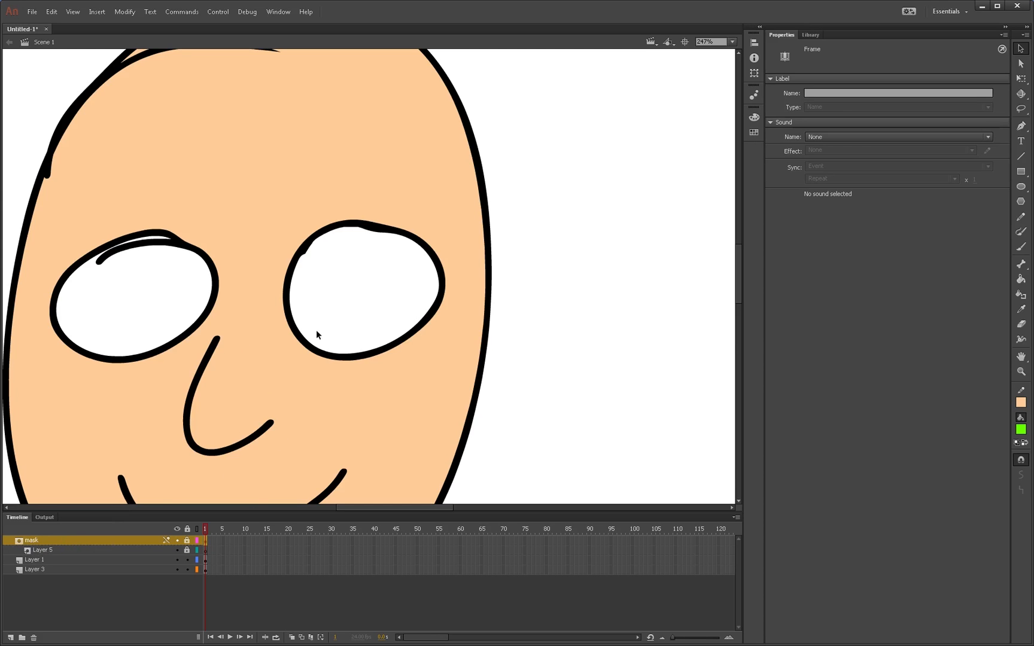
click(186, 550)
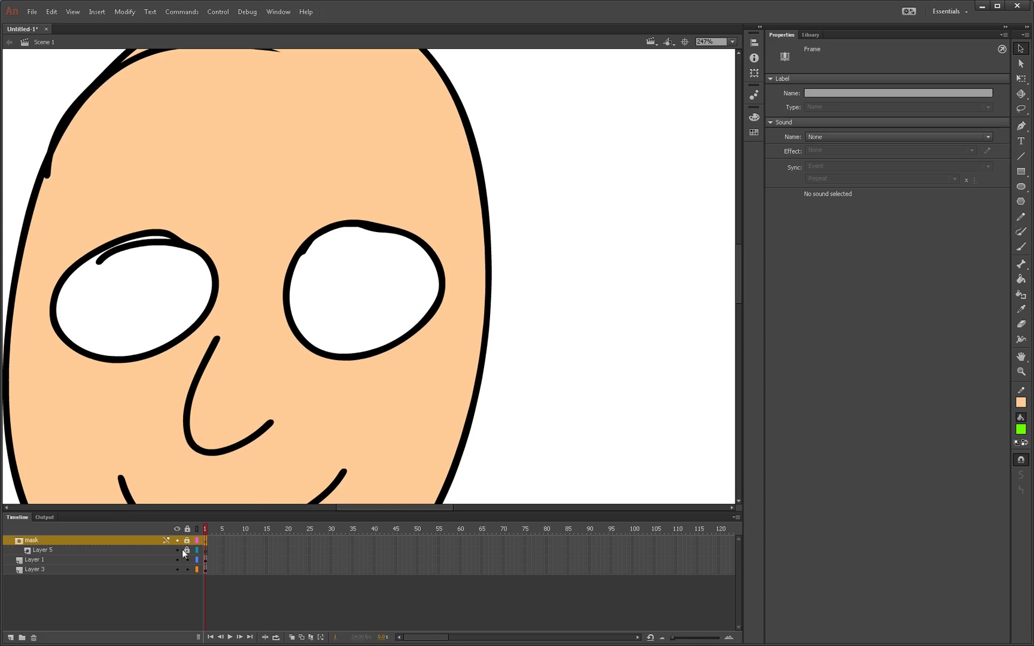
click(41, 549)
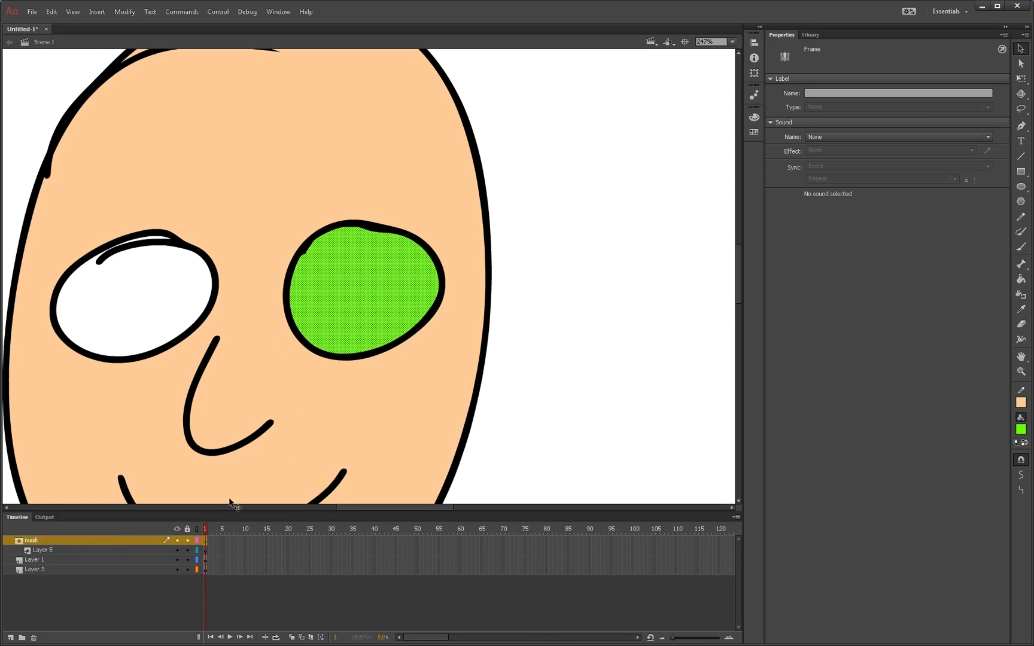
click(186, 541)
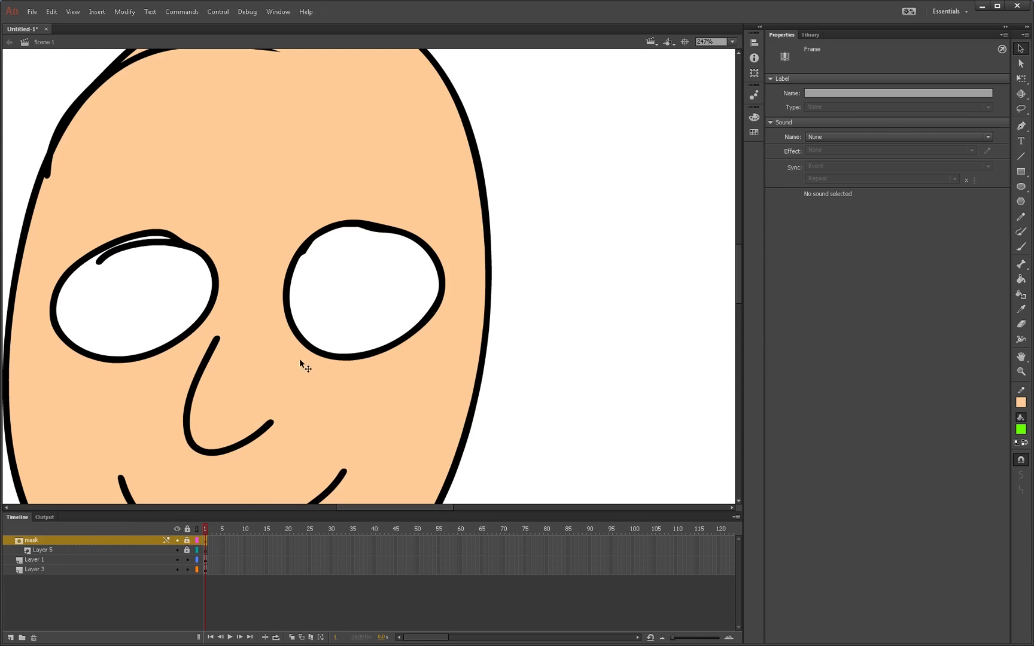
mouse_move(341, 294)
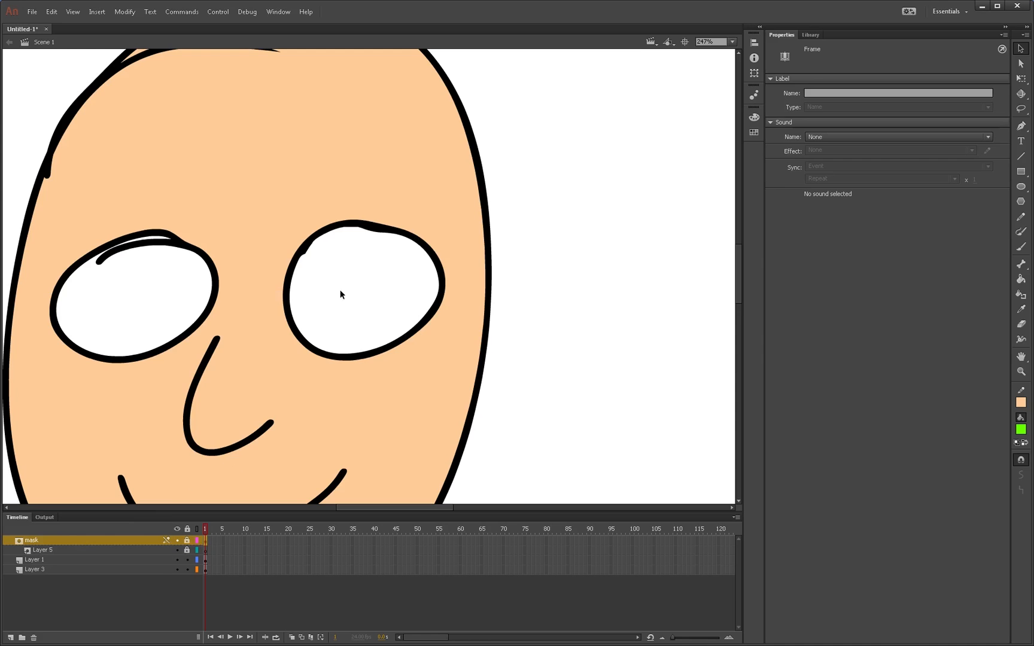
click(41, 550)
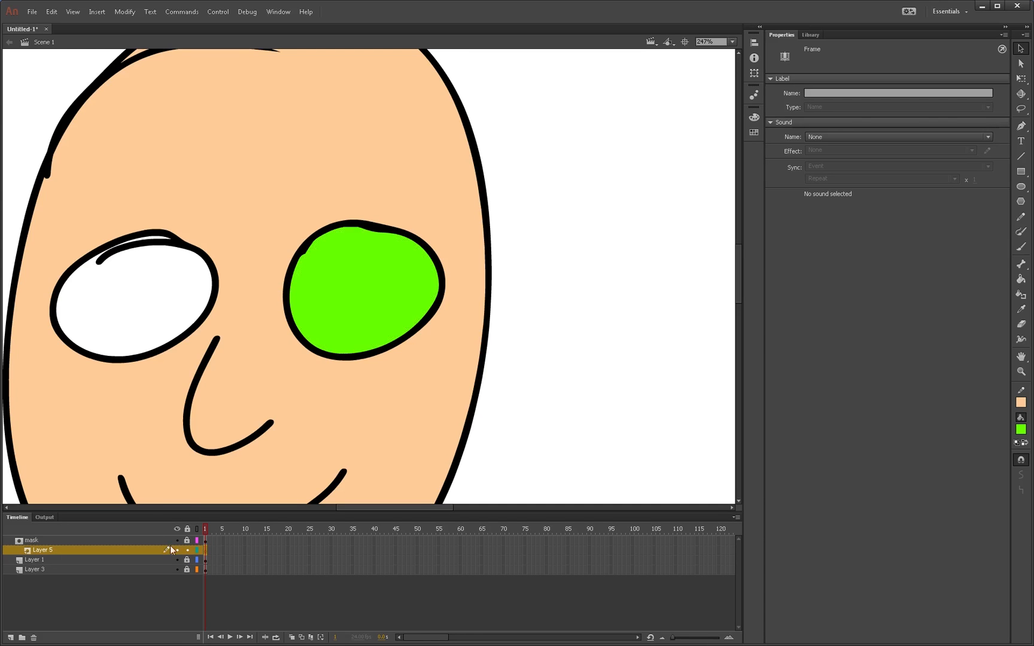
mouse_move(356, 312)
text(x)
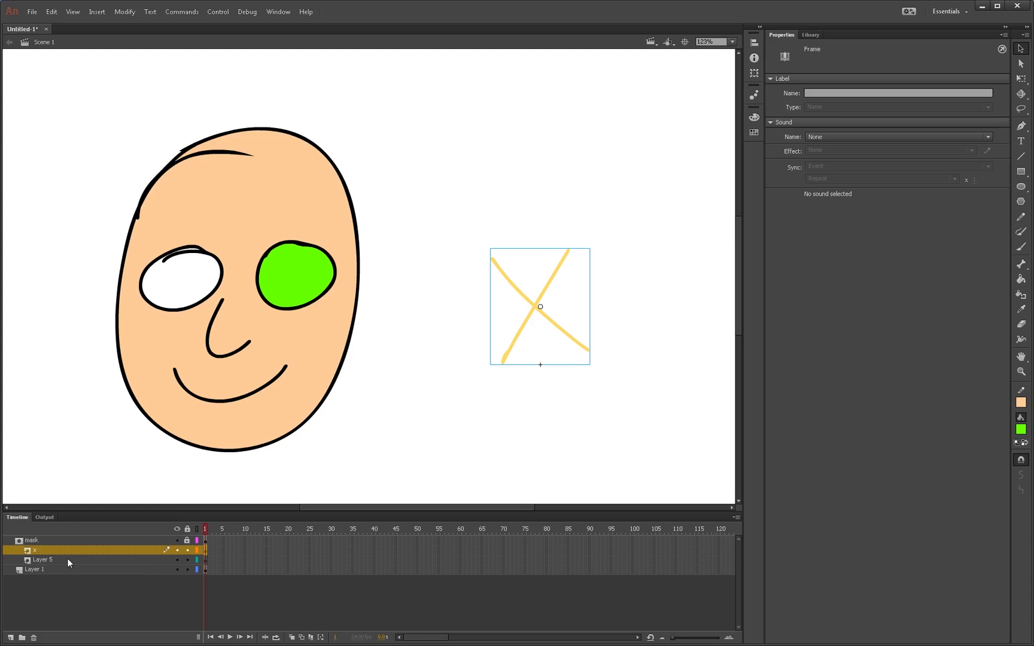
Delete the empty Layer 5 so the X layer sits directly under the mask.
click(41, 560)
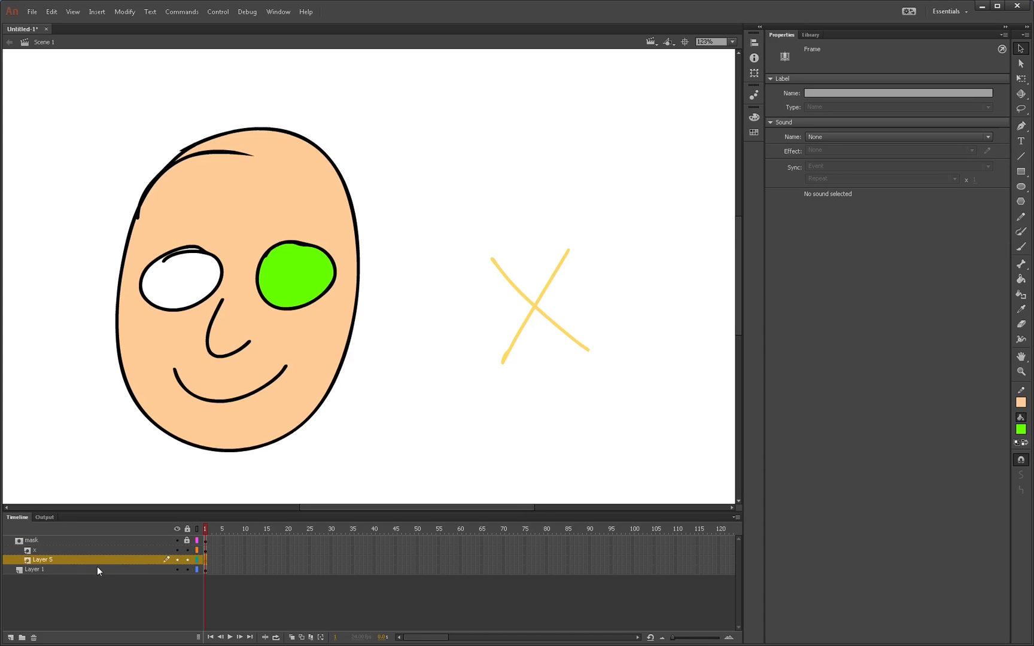
click(34, 549)
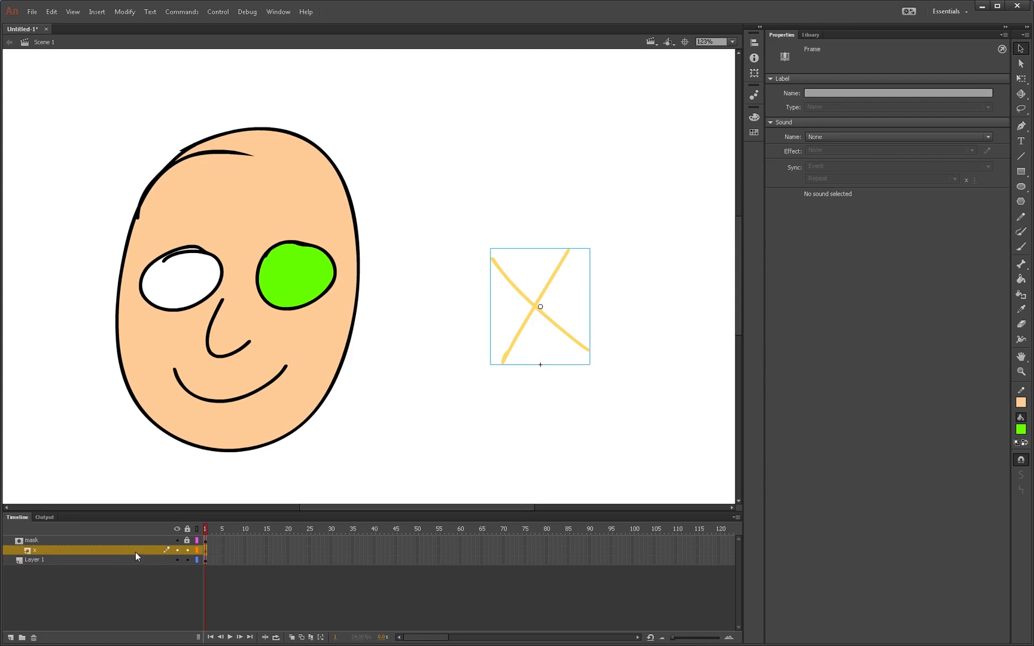
click(187, 550)
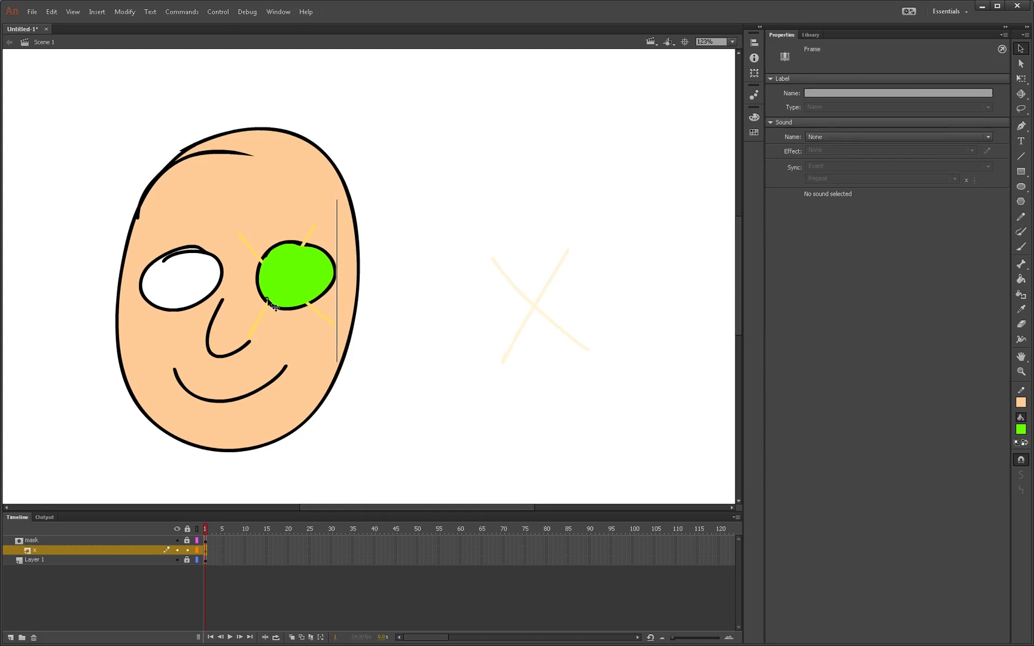
Centre the X movie clip over the right eye and hide the green mask shape.
click(290, 277)
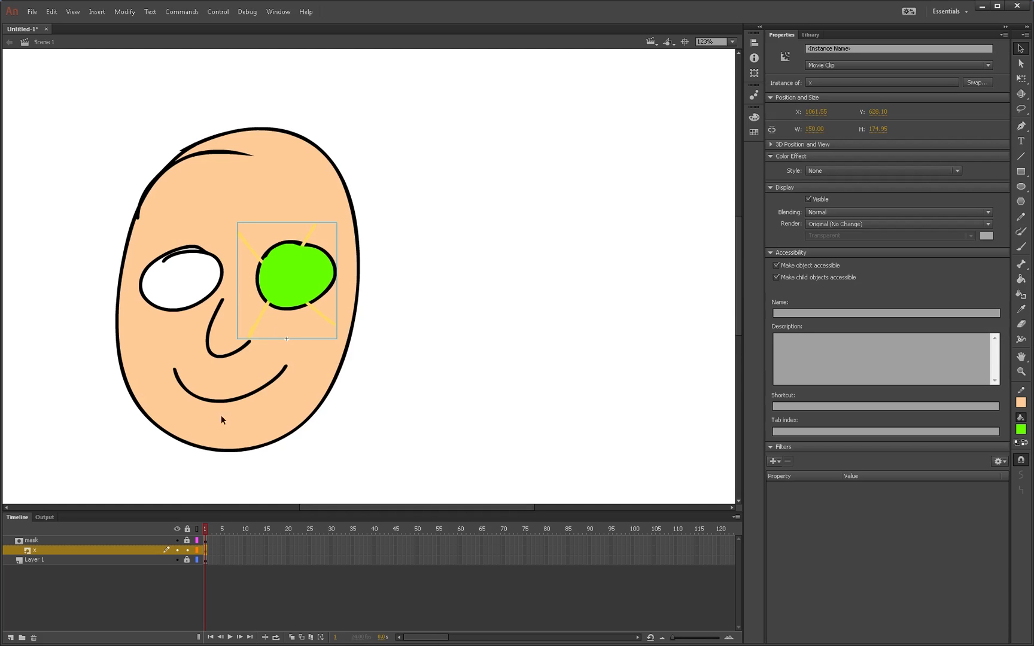
mouse_move(192, 551)
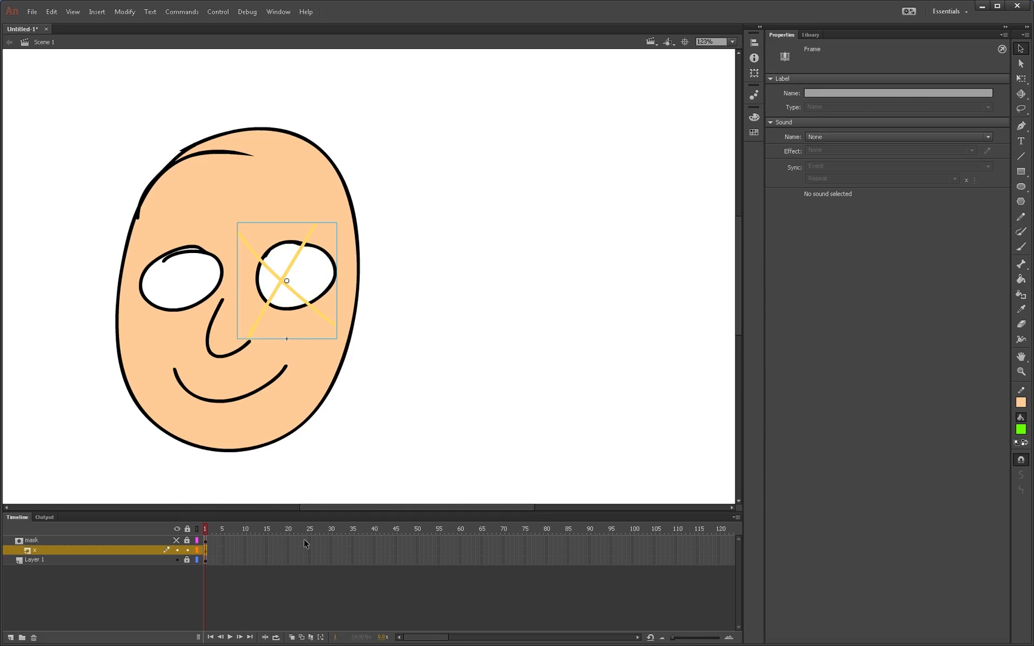
mouse_move(115, 546)
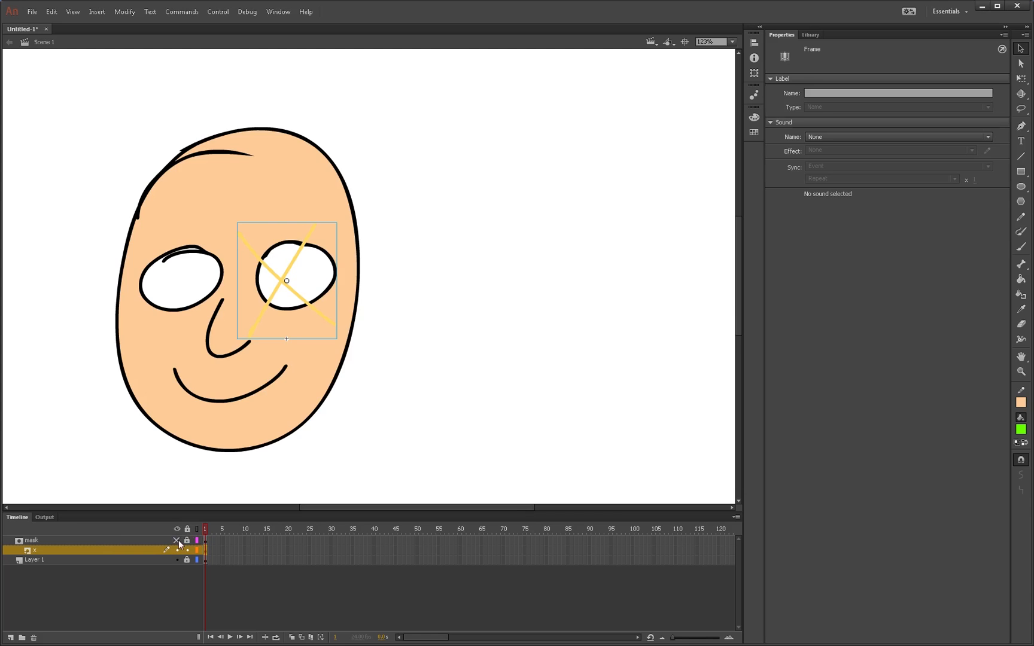
click(176, 541)
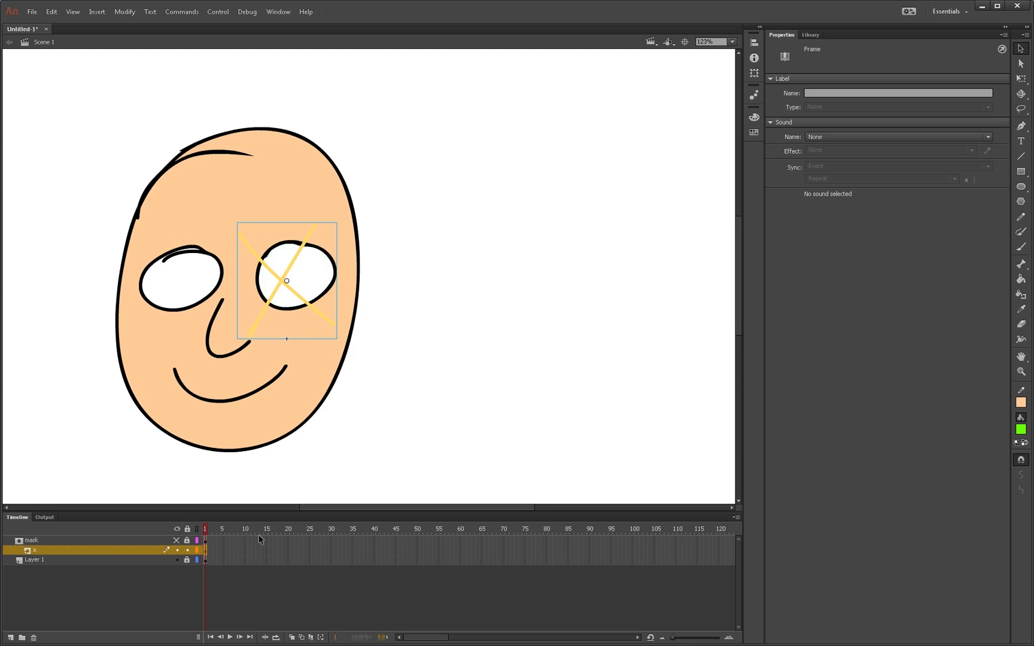
mouse_move(304, 542)
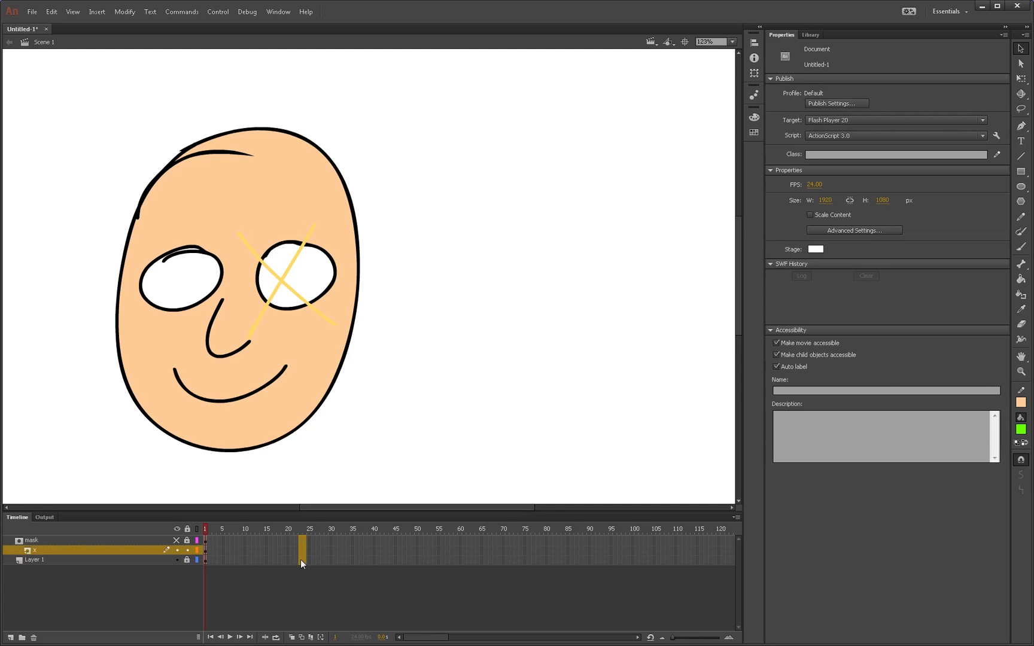
Add keyframes at frames 12 and 24 on layer X and apply a Classic Tween.
click(304, 550)
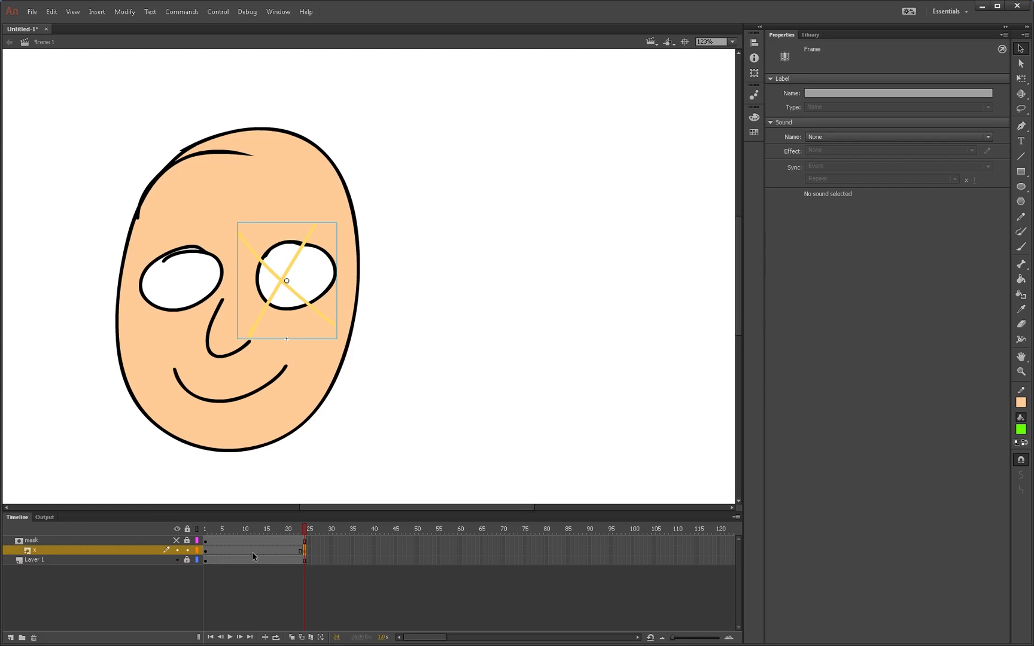
click(253, 528)
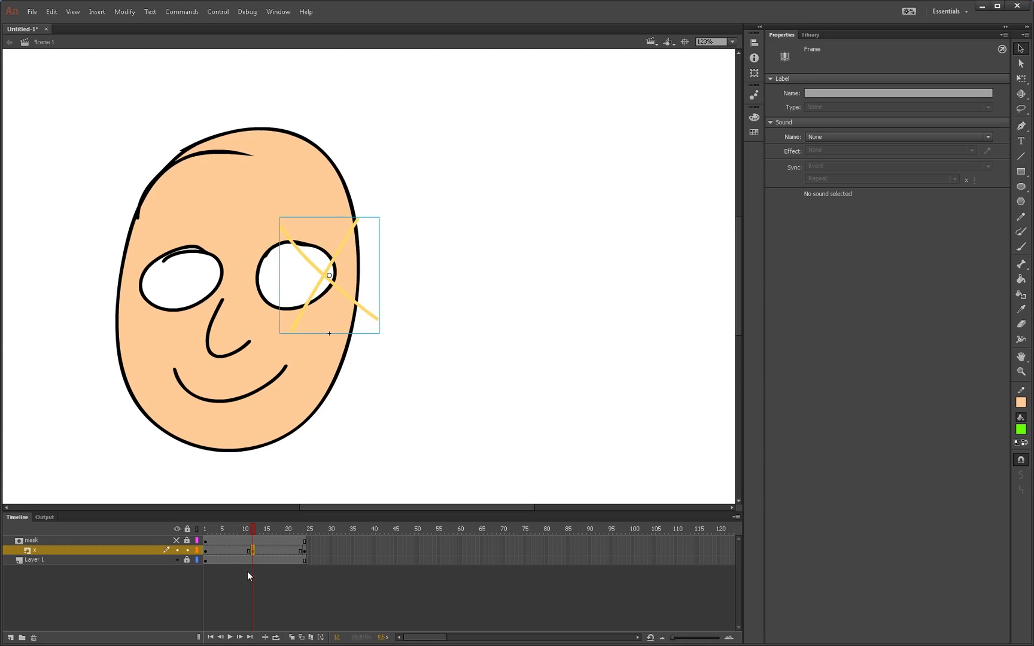
right_click(245, 550)
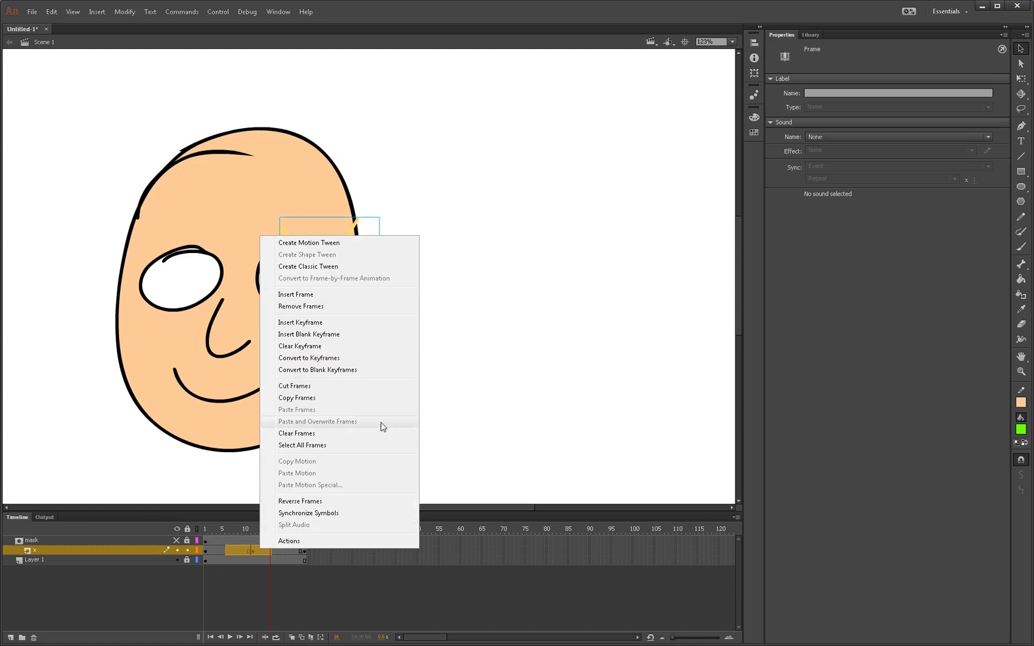
mouse_move(332, 270)
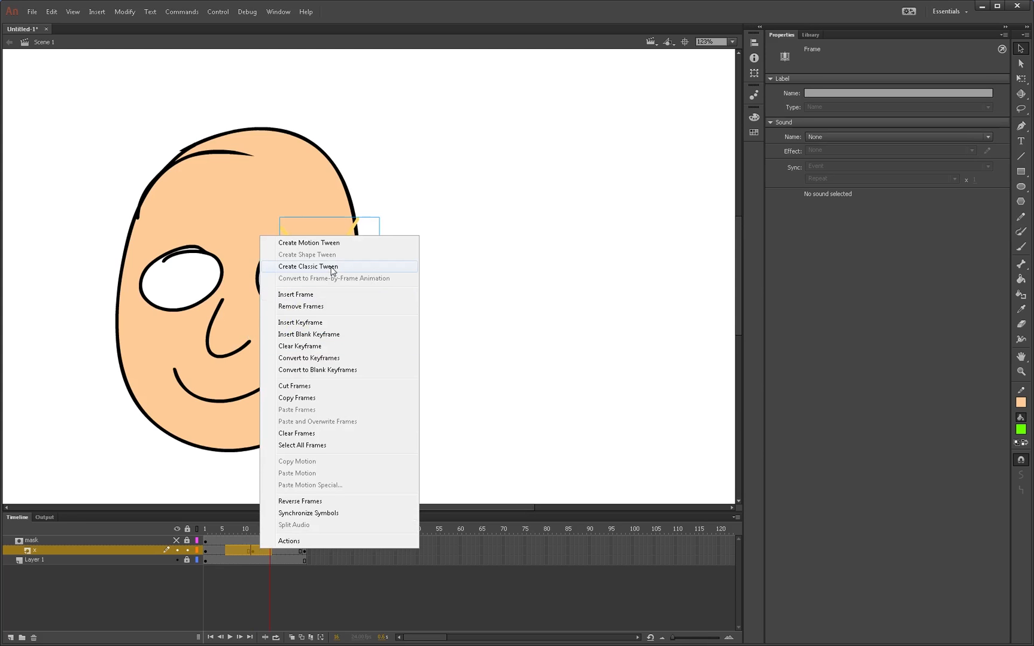
click(308, 266)
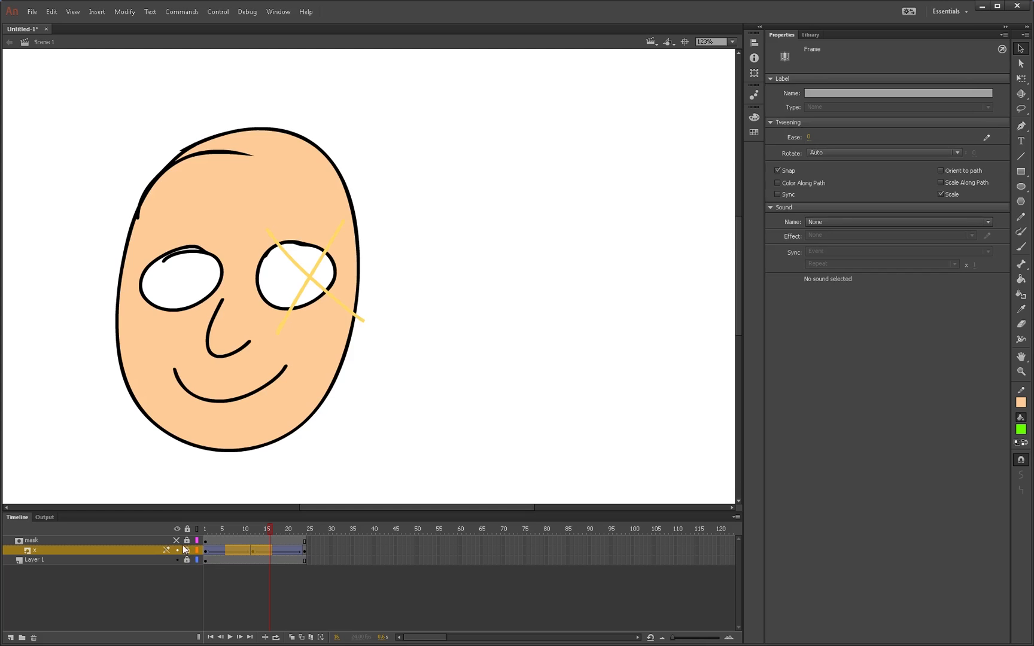
Scrub frames 1, 10, 12 and 13 to preview the masked X, toggling face visibility.
click(205, 528)
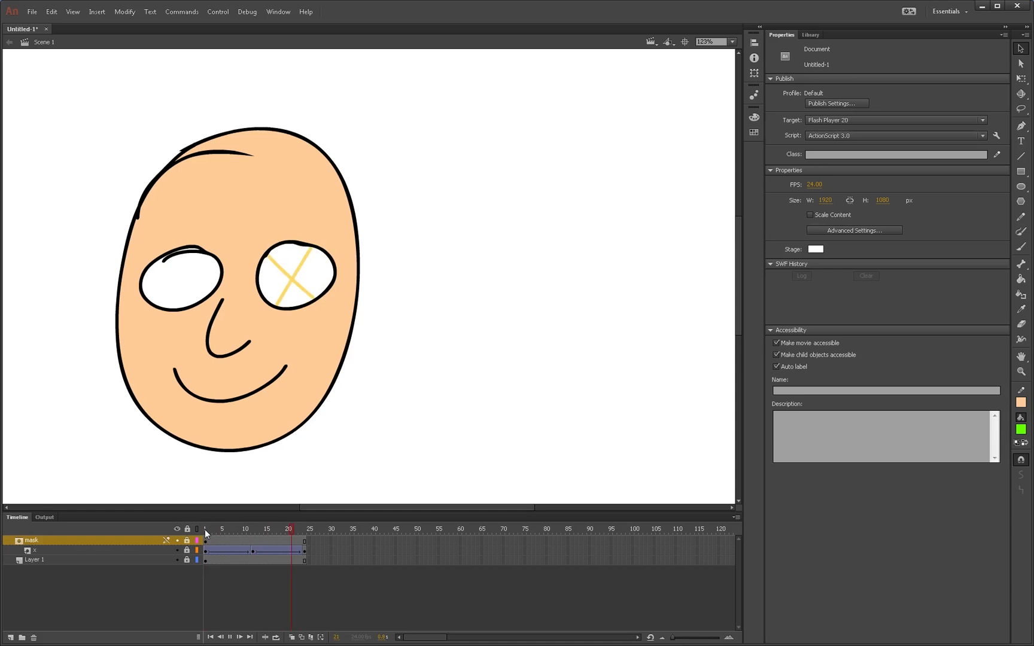
click(257, 528)
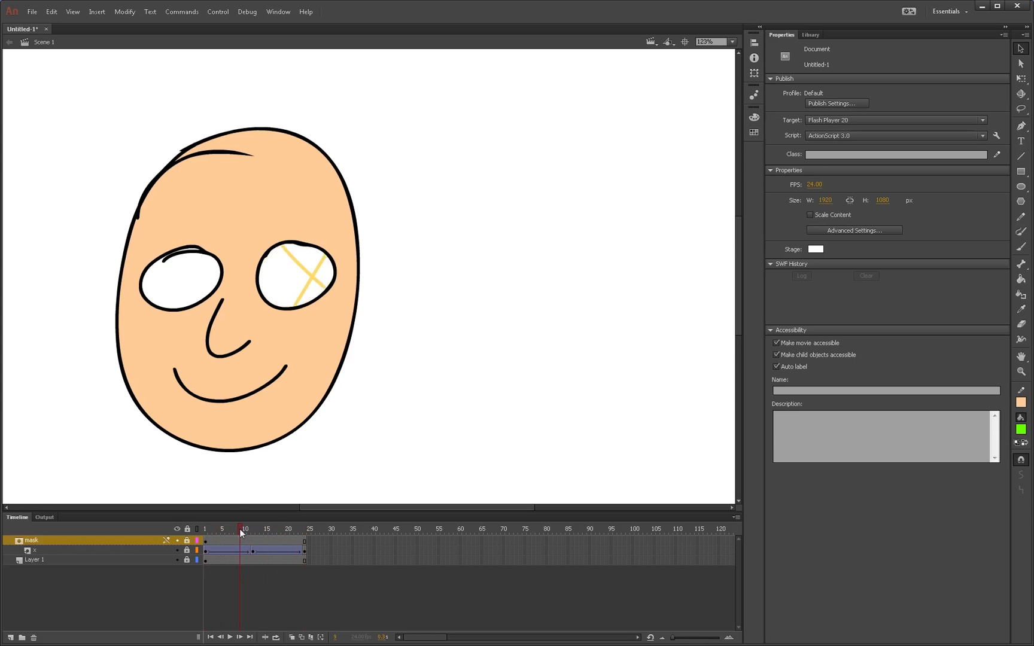
click(253, 528)
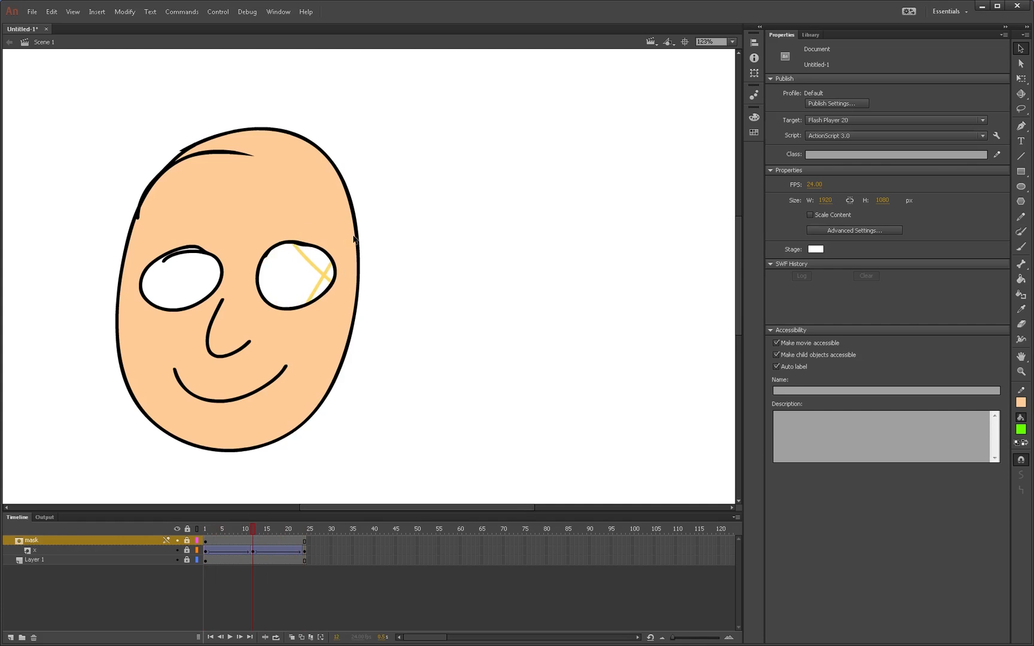
mouse_move(368, 309)
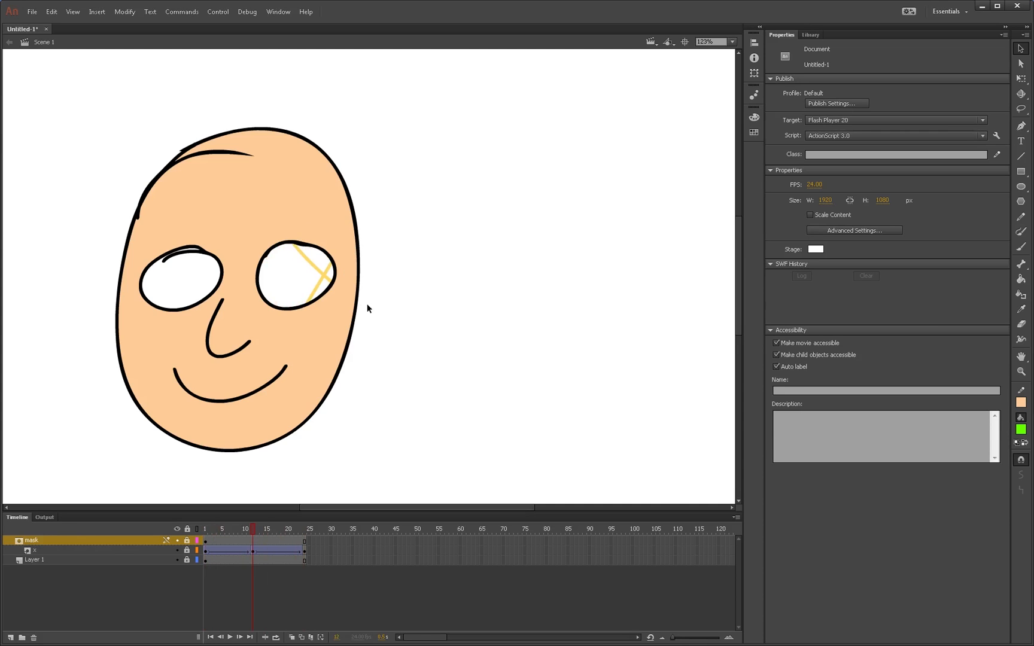
mouse_move(194, 505)
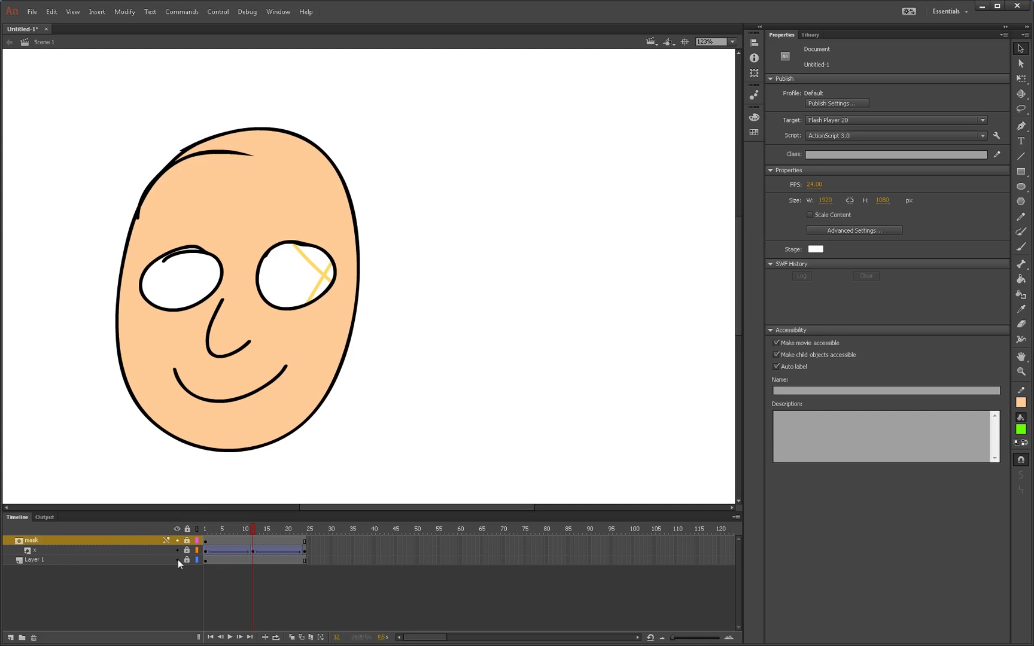
click(176, 559)
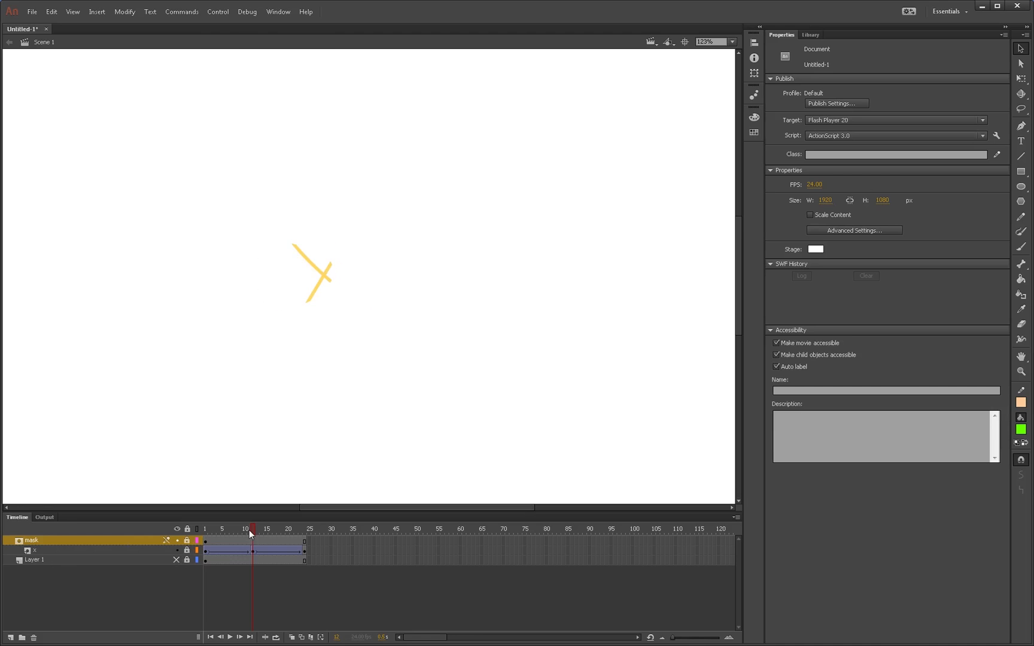
click(204, 528)
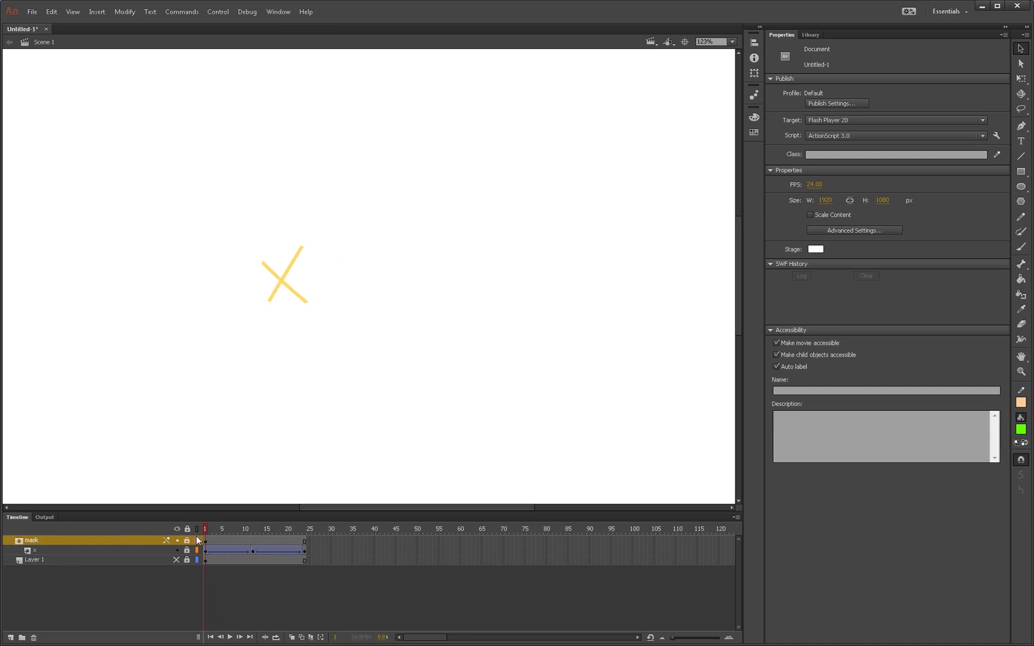
click(256, 528)
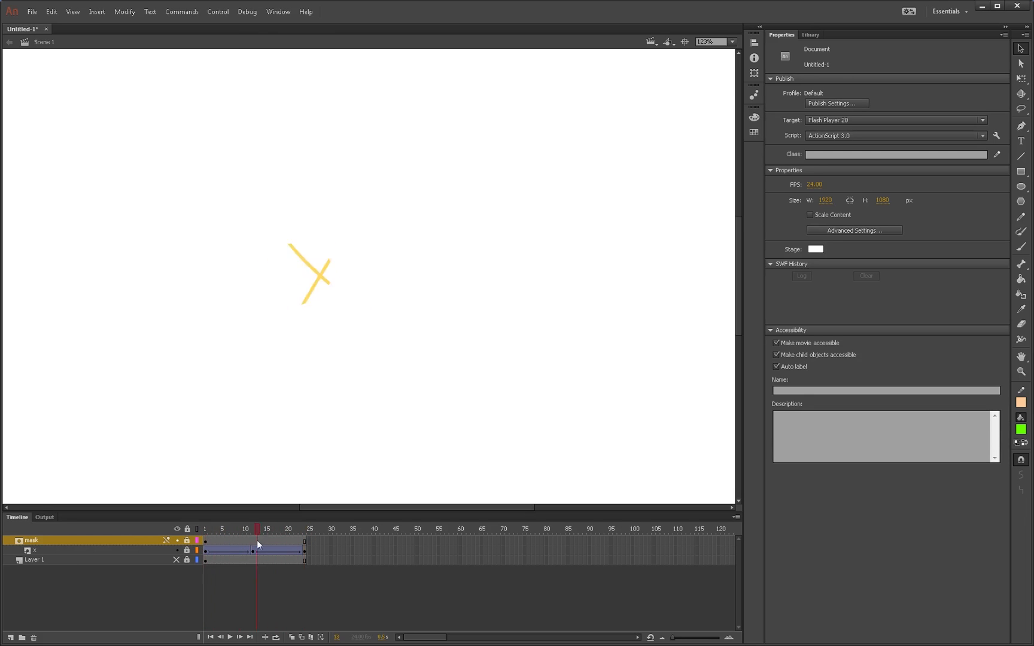
click(205, 528)
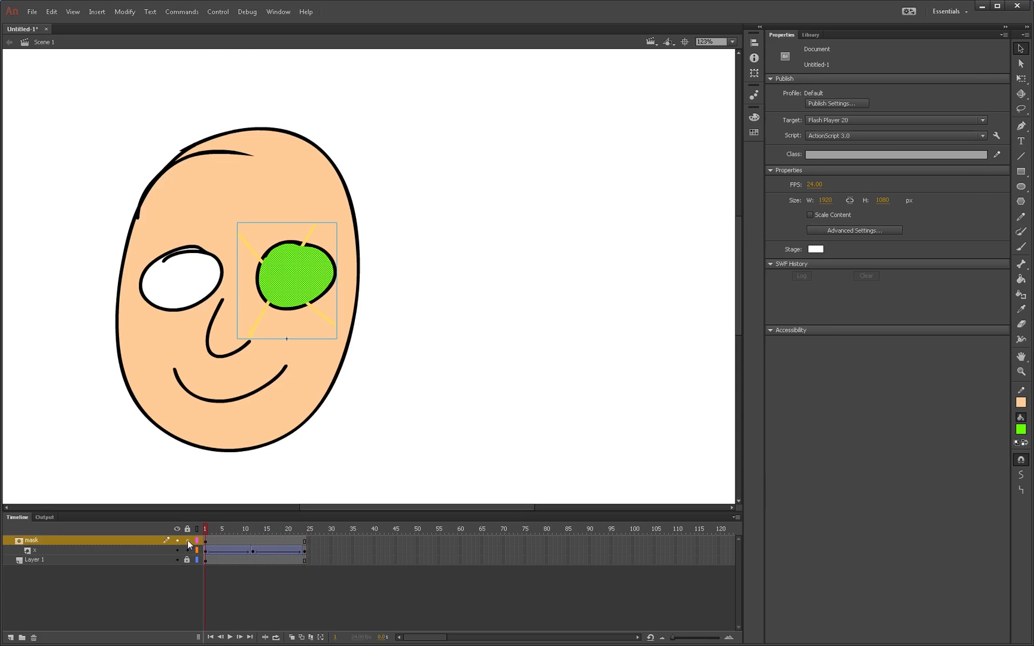
Select Layer 1, scrub the tween, and hide the mask layer to show the unclipped X.
click(34, 559)
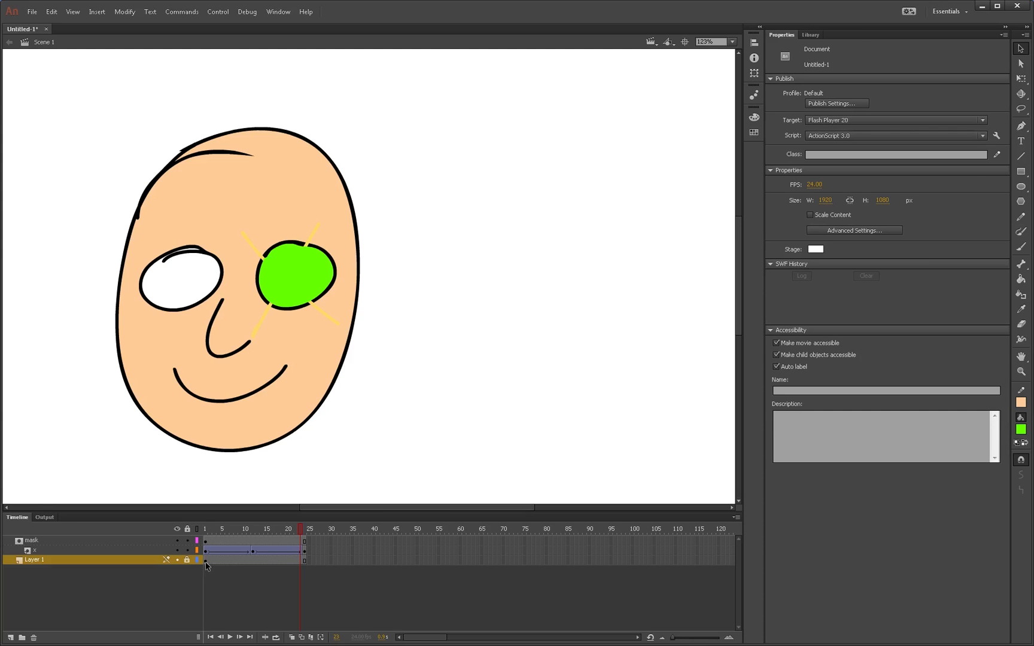
click(206, 529)
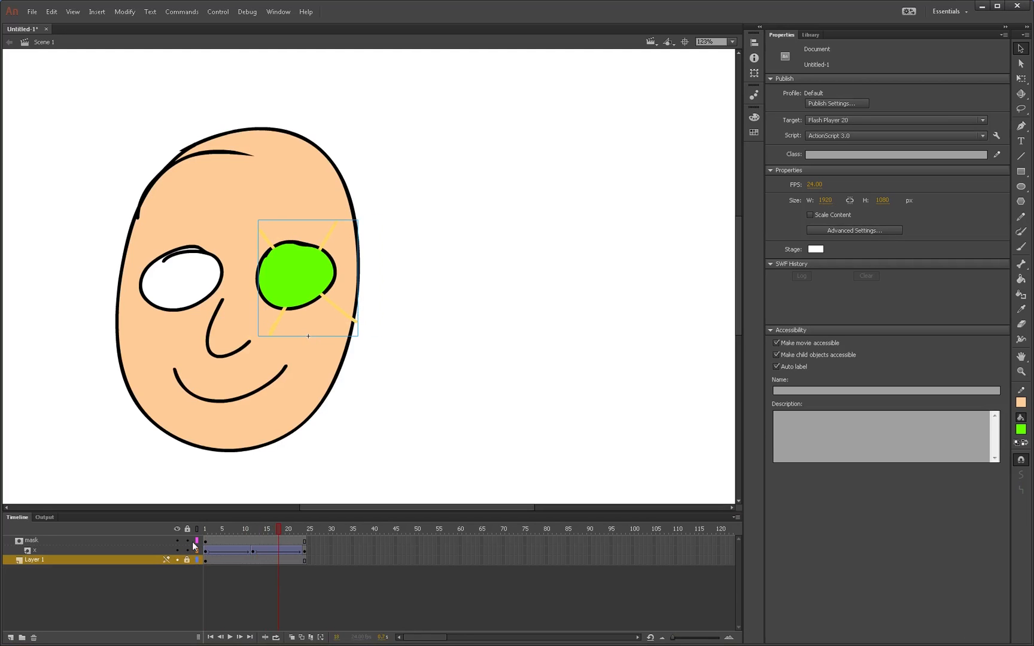
click(177, 541)
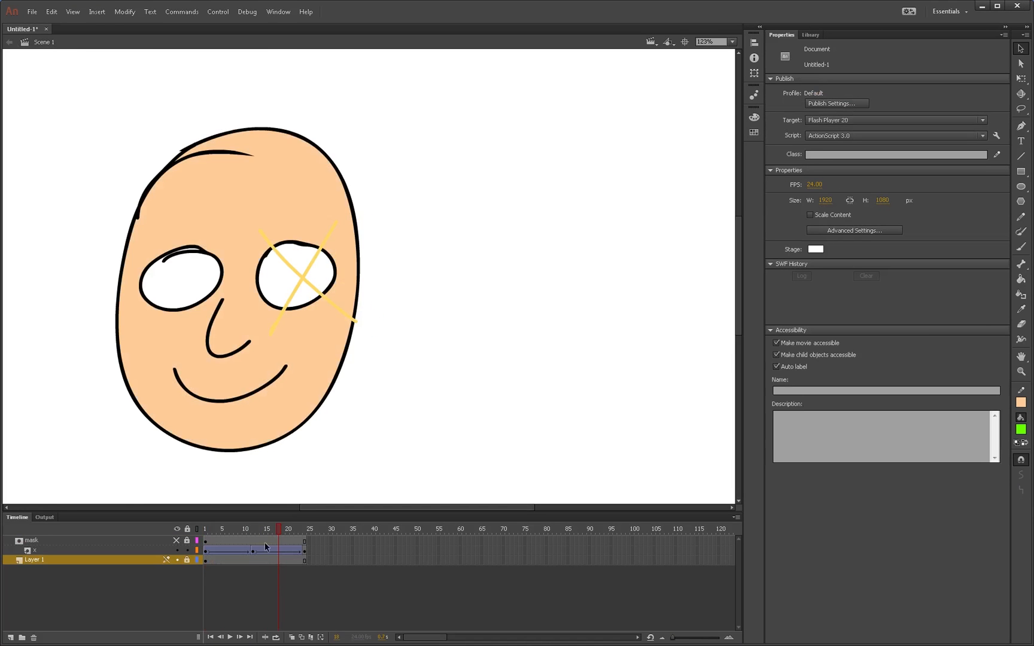
Inside symbol X, add Layer 2 and paint a large pale eyeball.
click(252, 528)
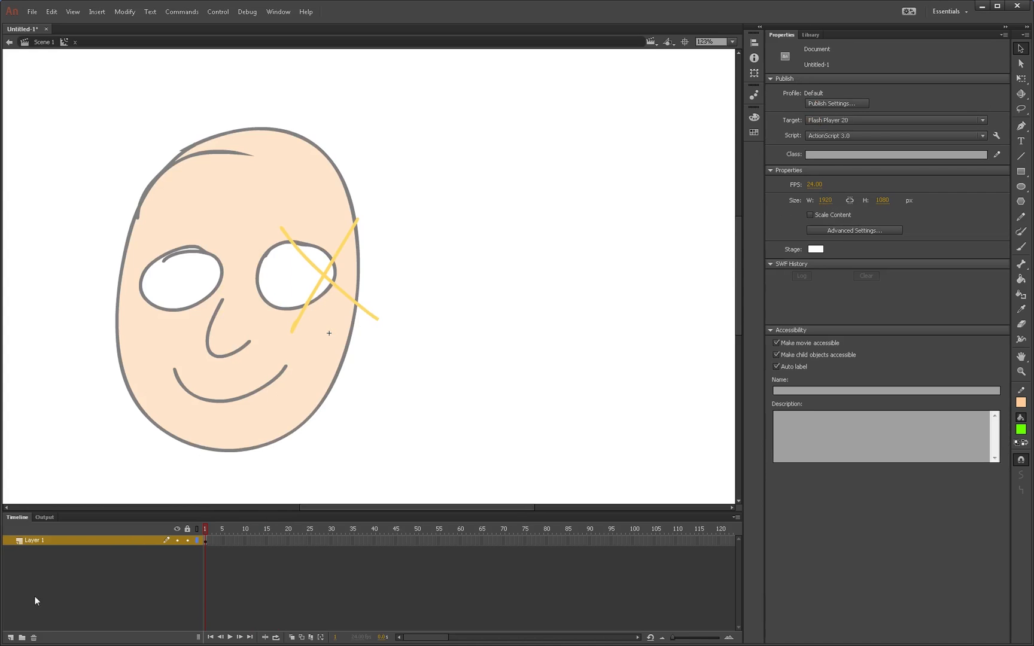
mouse_move(10, 638)
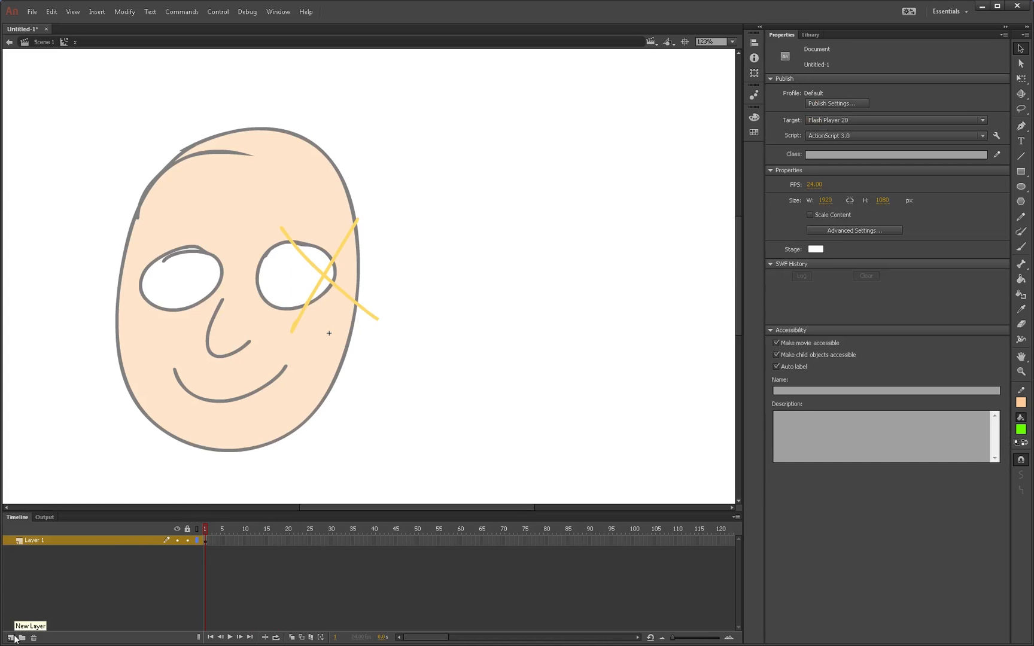
click(10, 636)
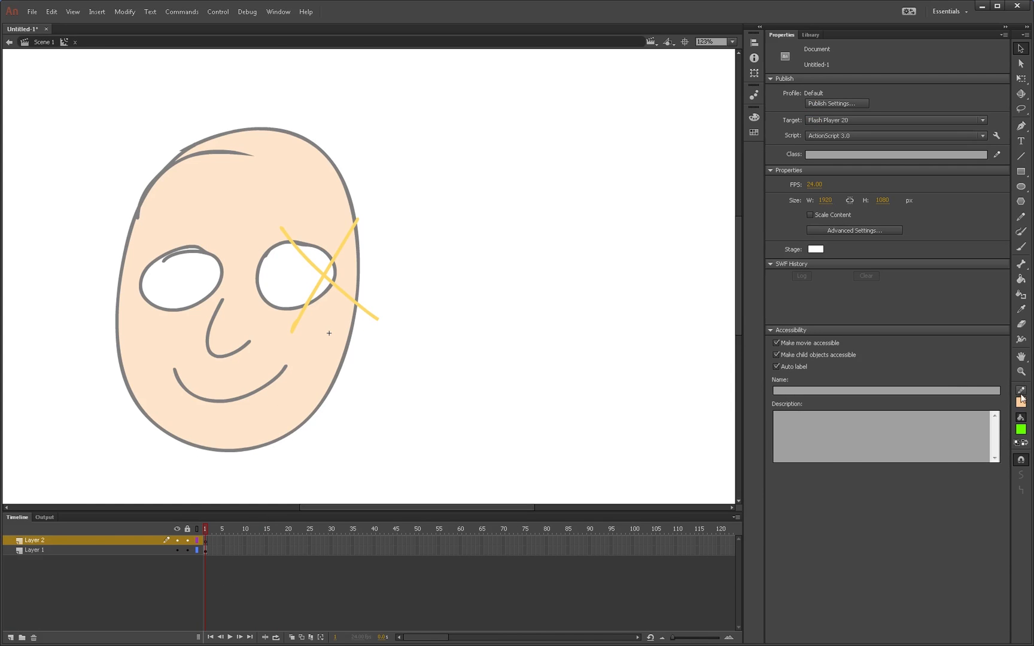
click(1020, 400)
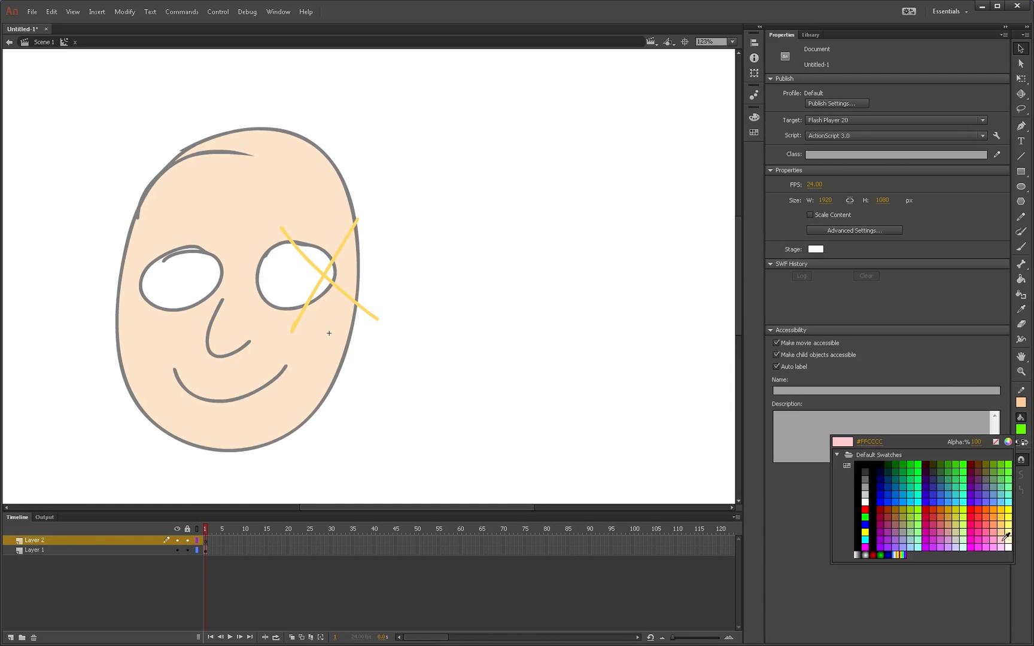
click(257, 267)
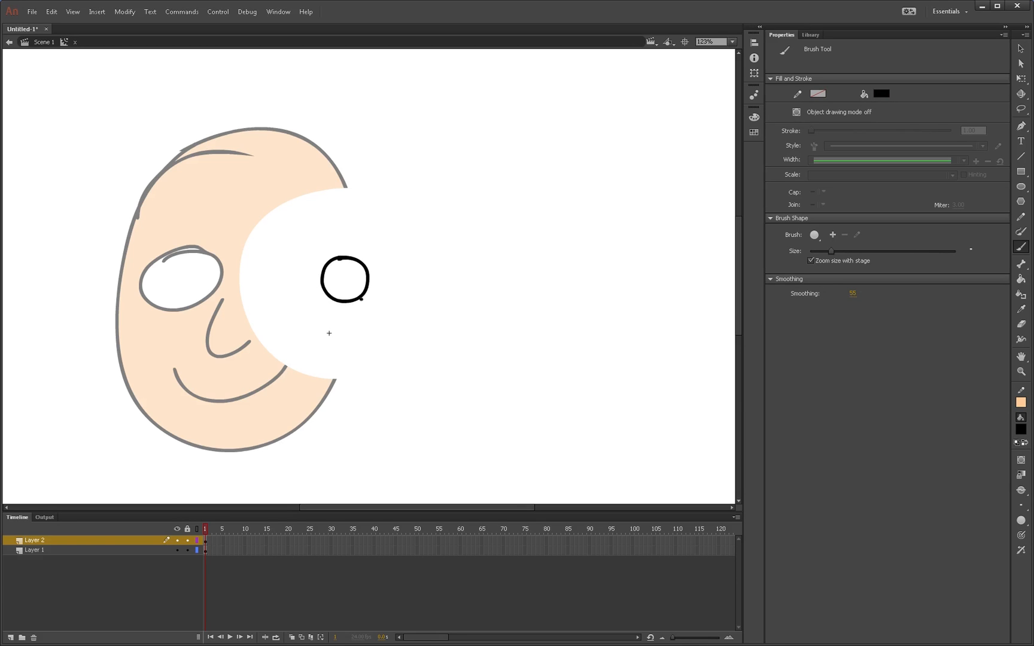
Fill the pupil solid black, then add Layer 3 with a small white shine.
click(345, 279)
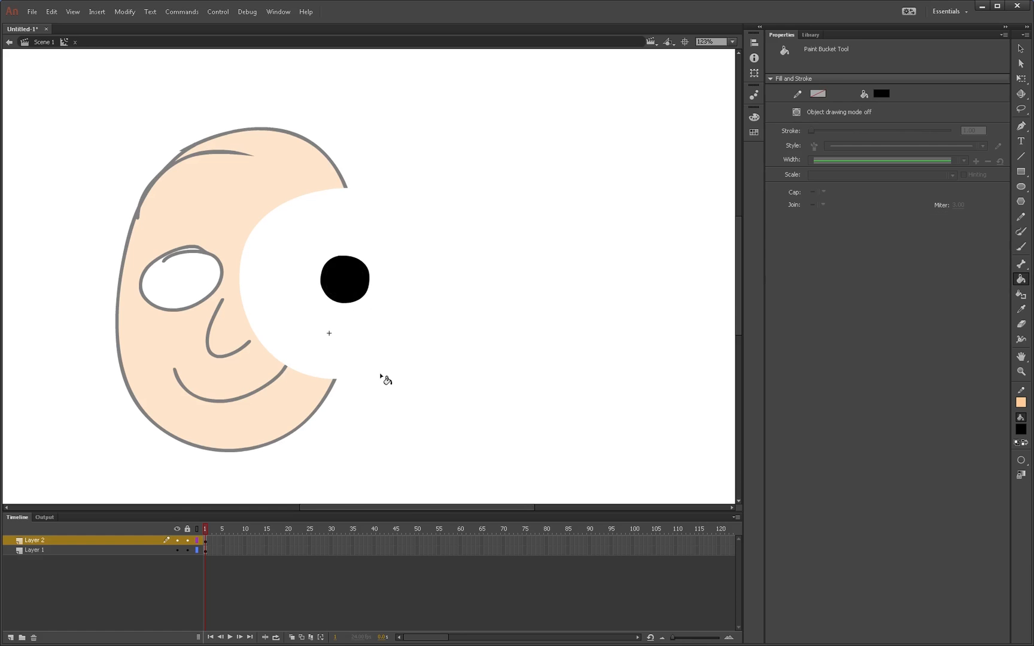
click(9, 636)
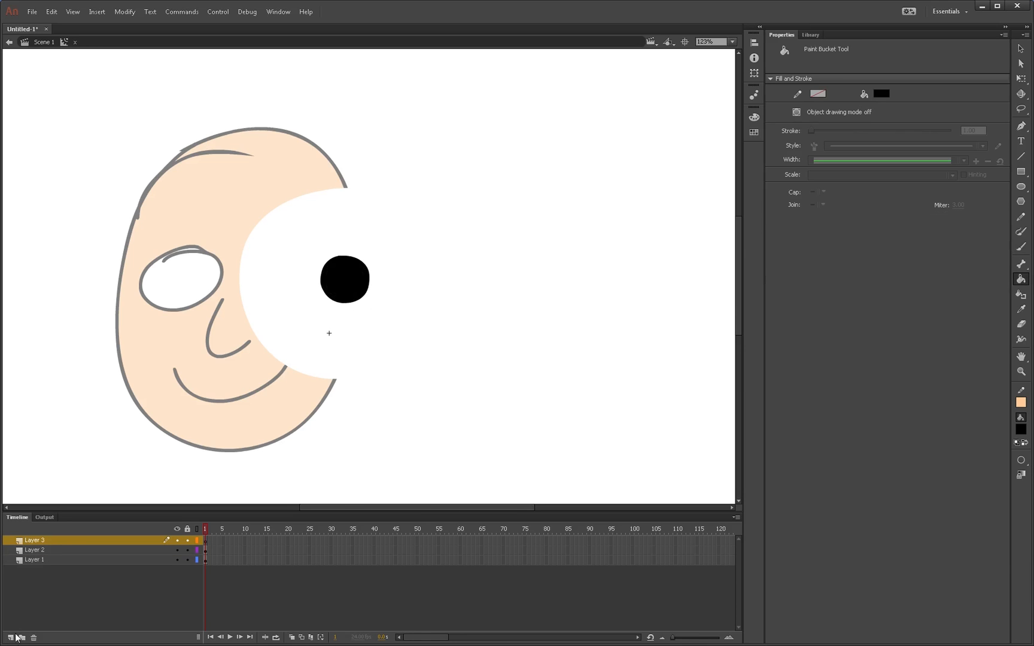
click(881, 94)
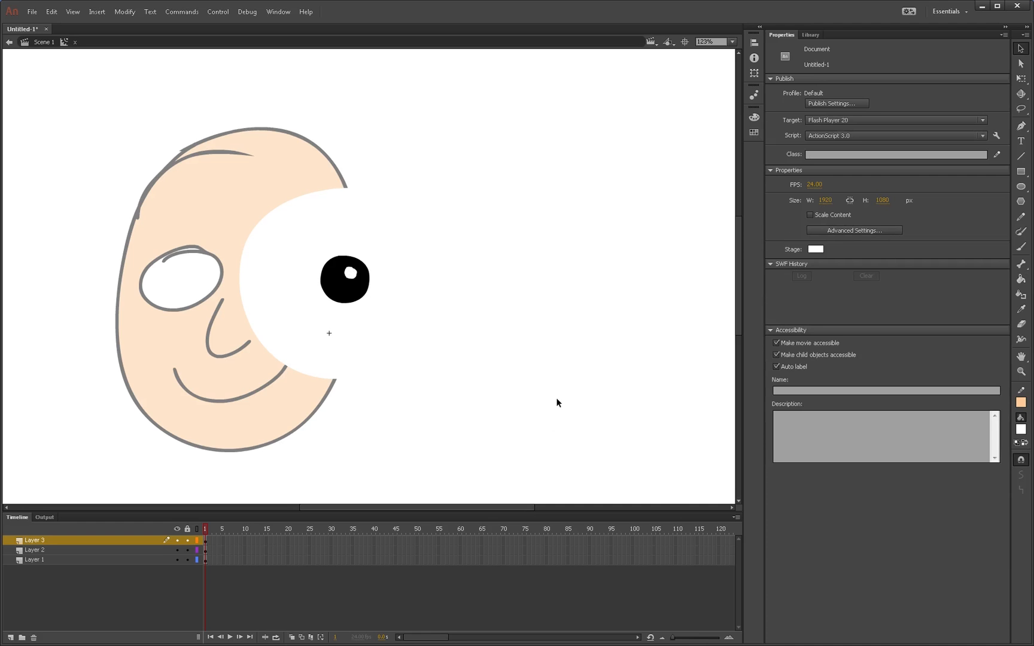
mouse_move(627, 141)
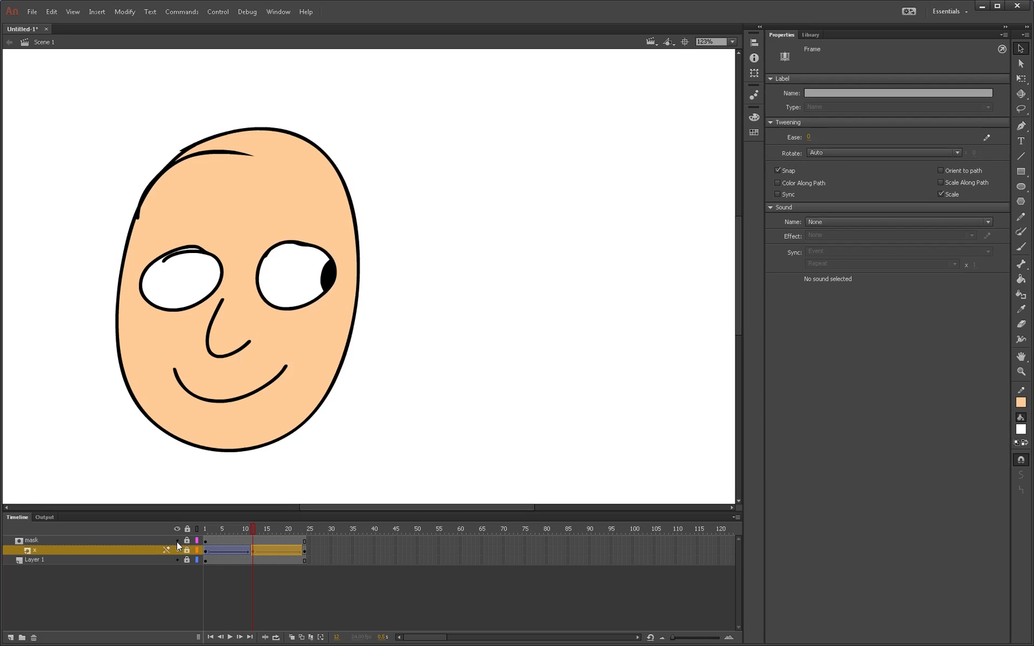
Scrub the Scene 1 timeline toward frame 24 to check the masked eyeball's movement.
click(205, 528)
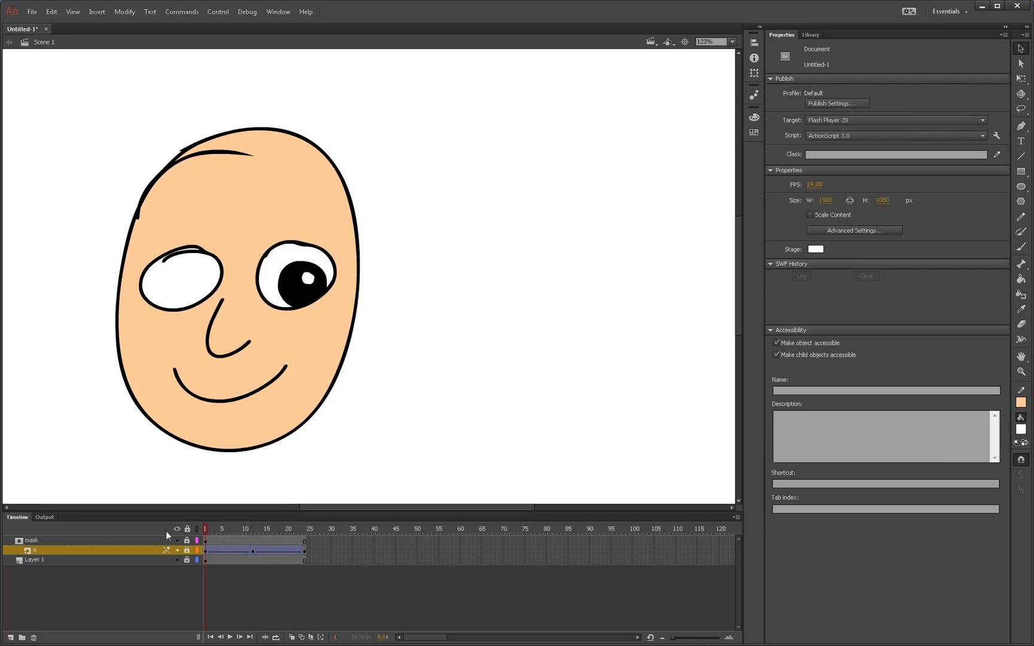
click(226, 528)
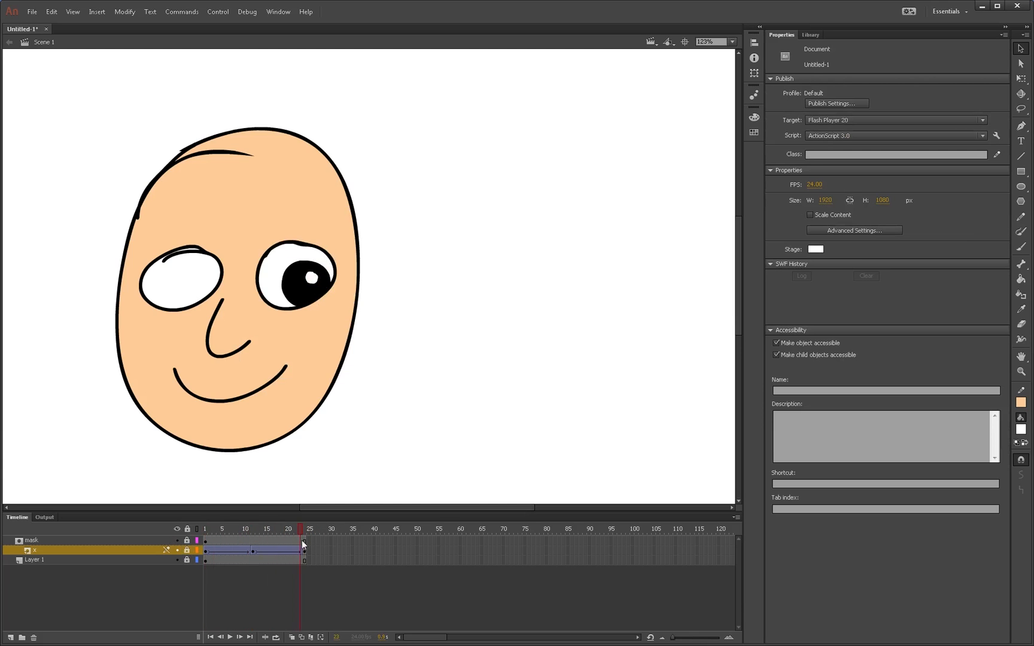
click(304, 528)
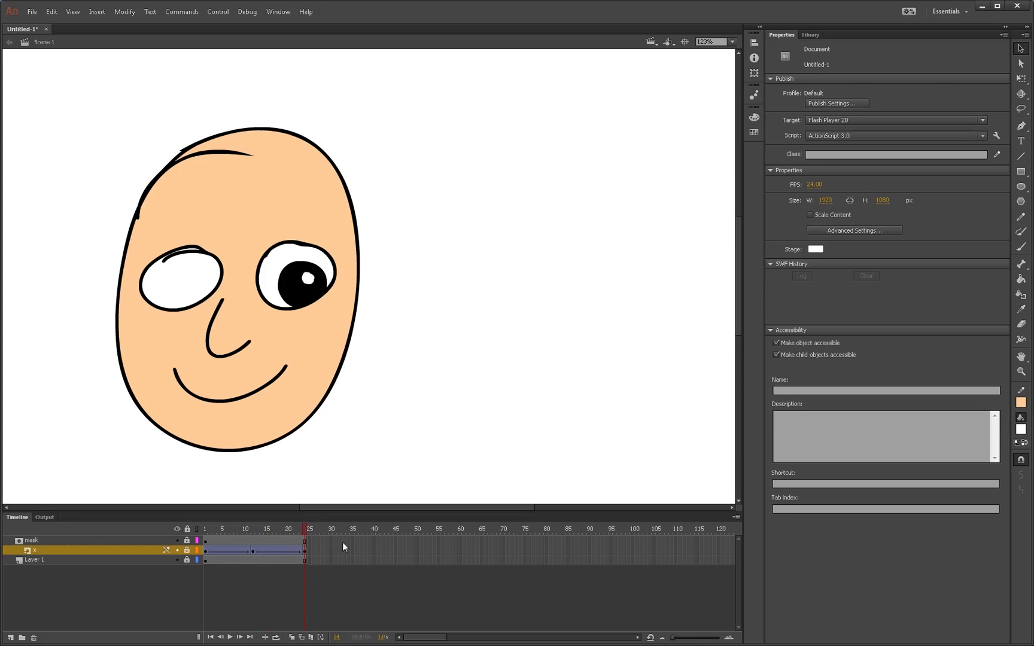
mouse_move(323, 556)
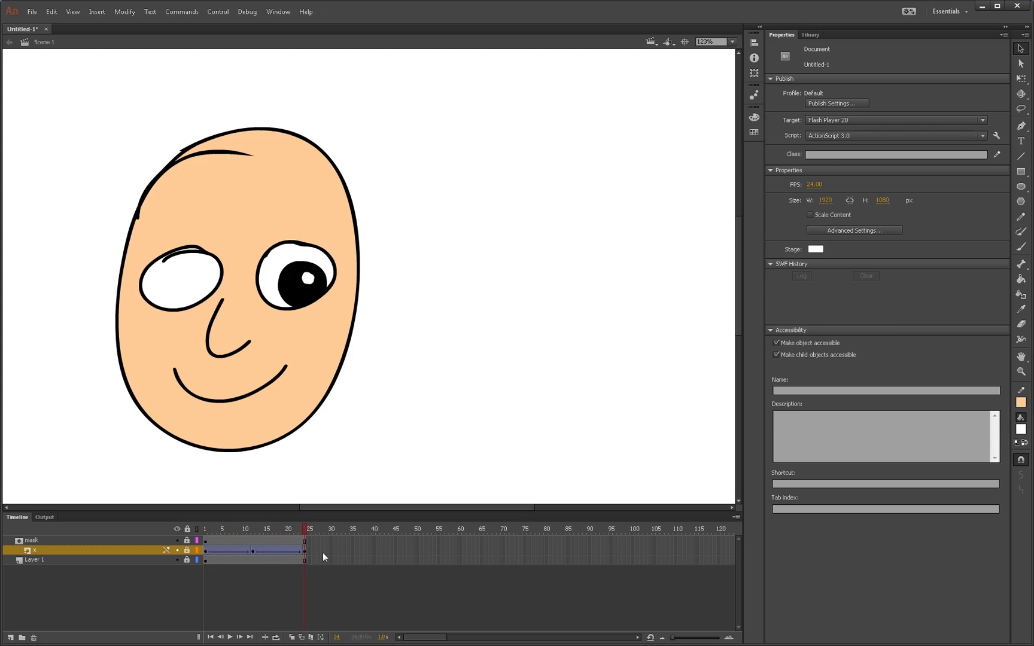